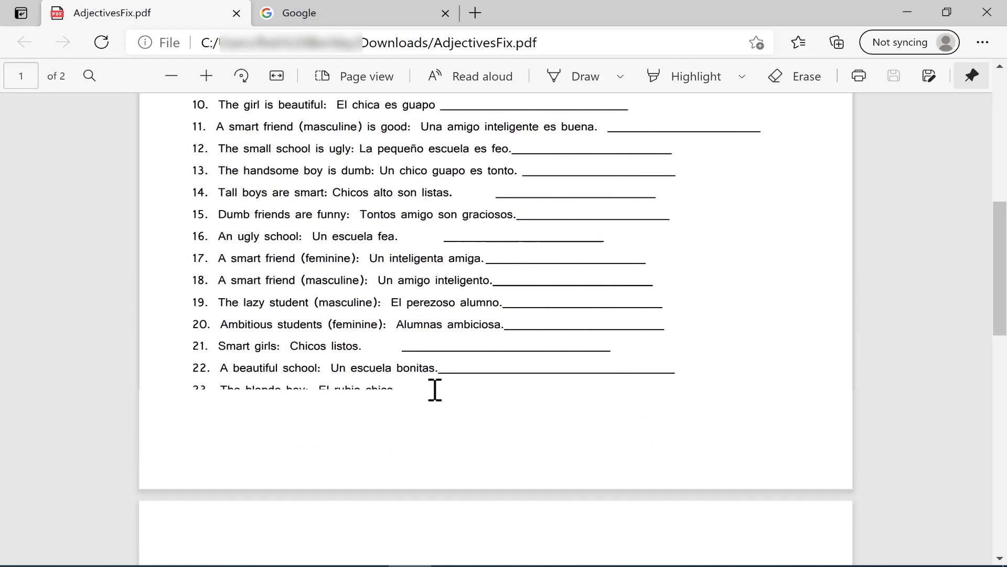
- Open AdjectivesFix.pdf from Downloads and accept its conversion to an editable Word document
{"action": "scroll", "scroll_direction": "down", "scroll_amount": 3}
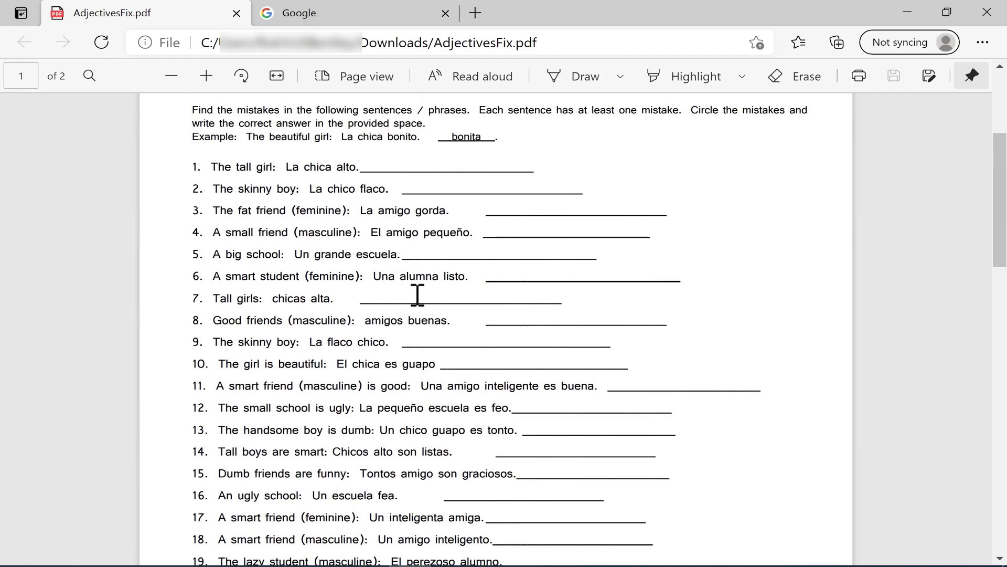
{"action": "mouse_move", "coordinate": [335, 298]}
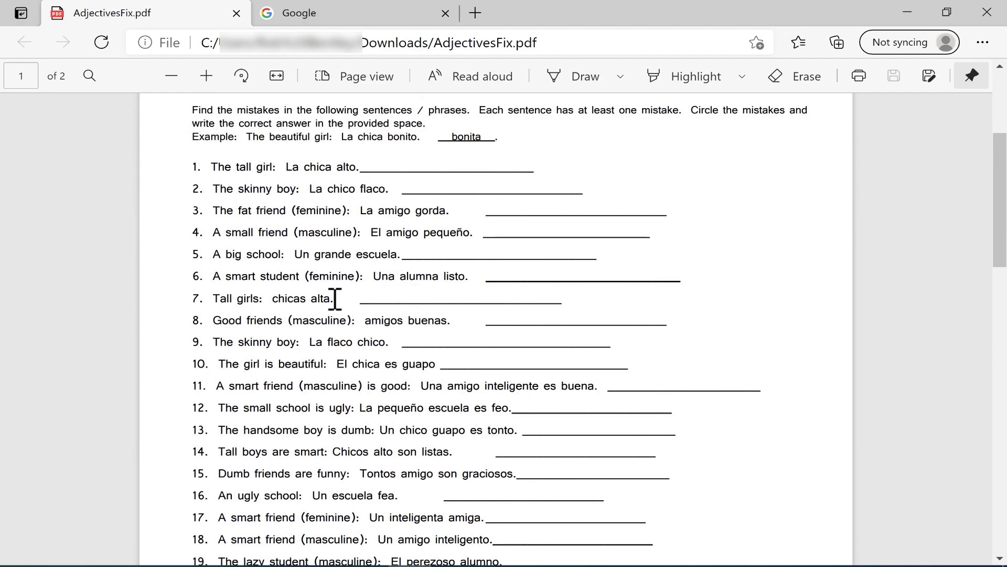
{"action": "scroll", "scroll_direction": "down", "scroll_amount": 3}
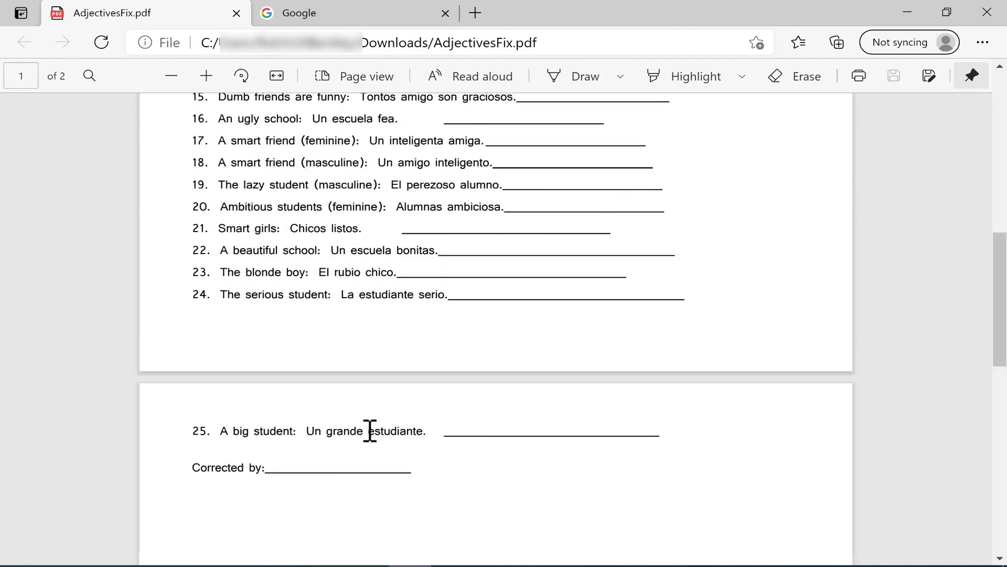
{"action": "scroll", "scroll_direction": "down", "scroll_amount": 3}
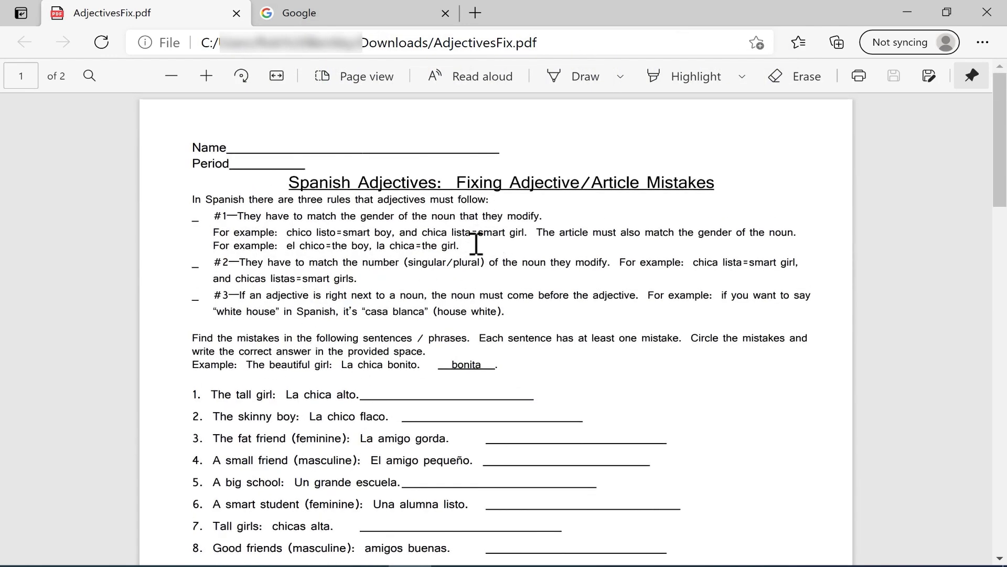
{"action": "mouse_move", "coordinate": [988, 11]}
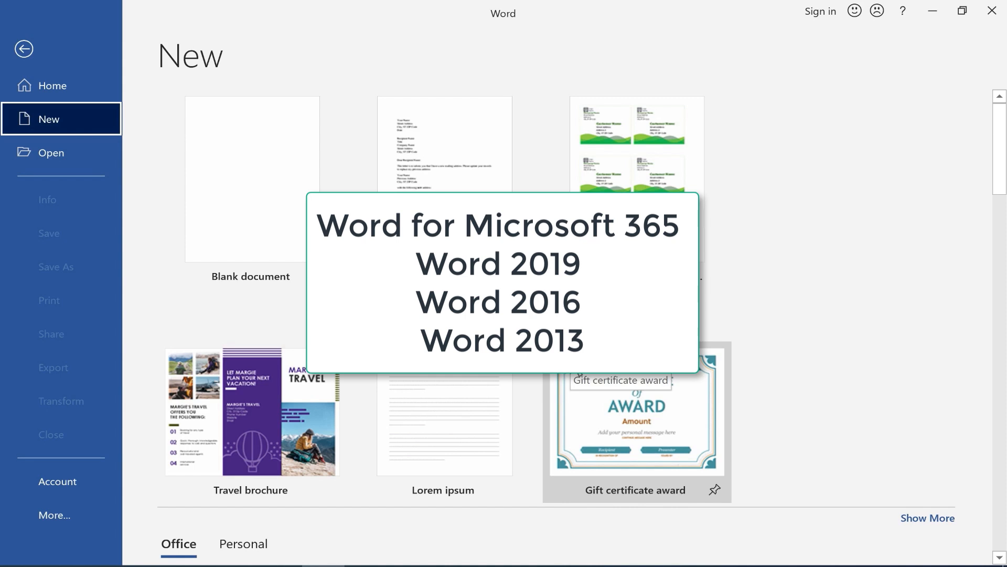
{"action": "mouse_move", "coordinate": [71, 176]}
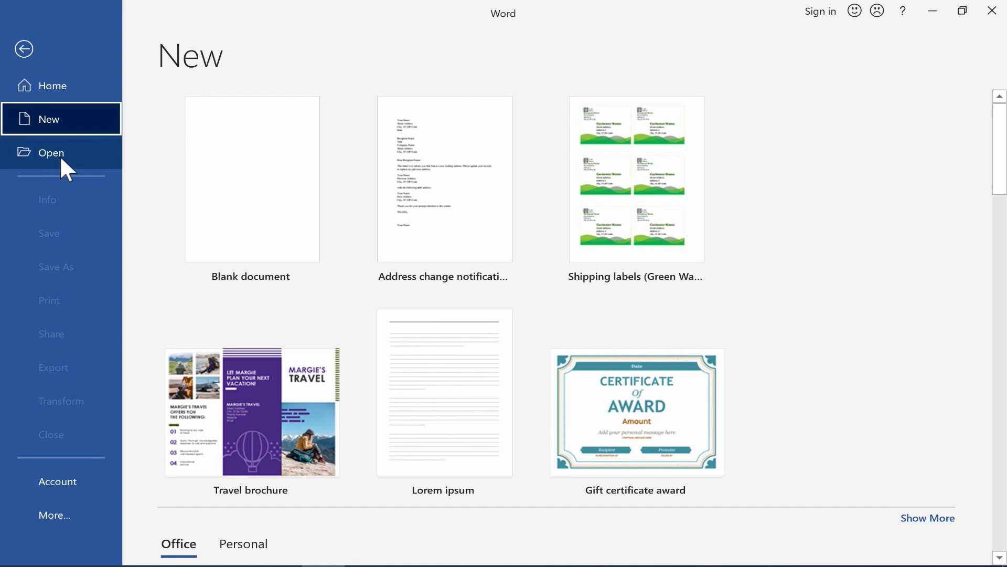
{"action": "left_click", "coordinate": [51, 152]}
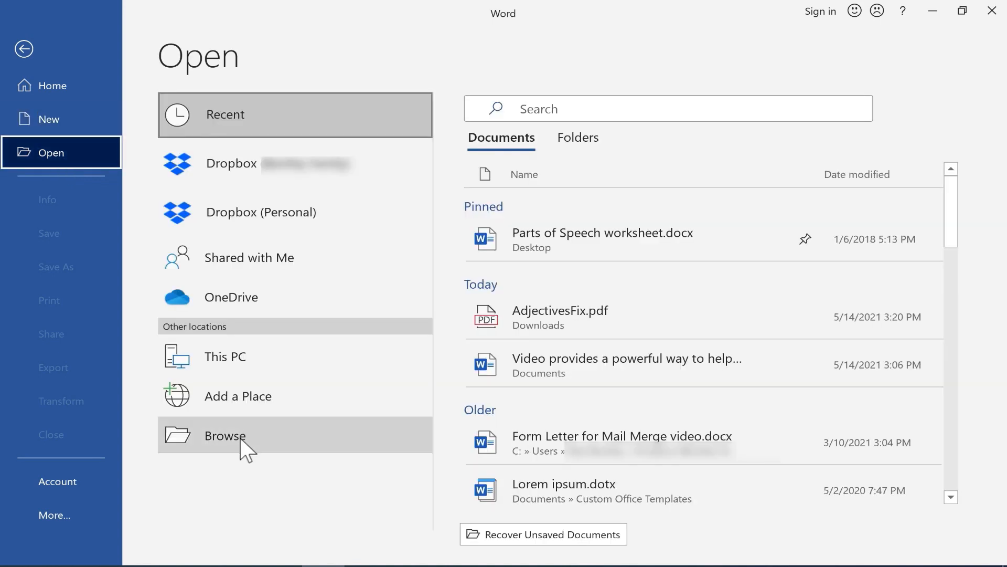
{"action": "left_click", "coordinate": [225, 434]}
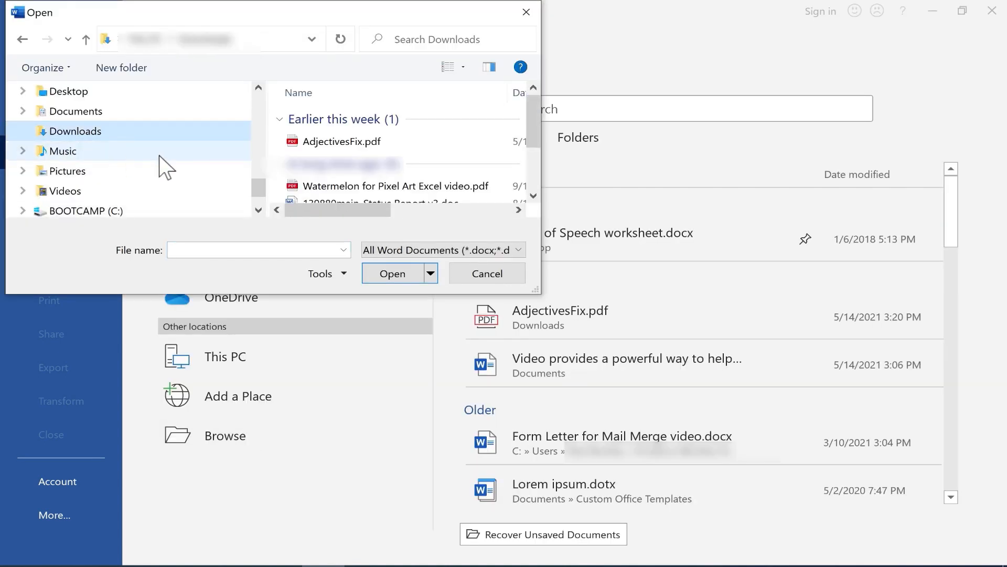
{"action": "left_click", "coordinate": [342, 141]}
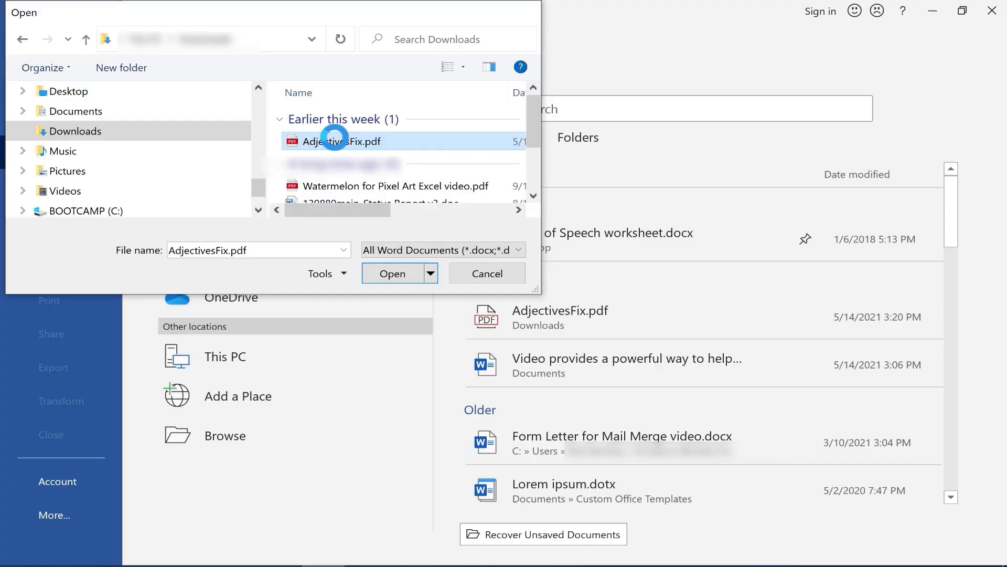
{"action": "left_click", "coordinate": [392, 273]}
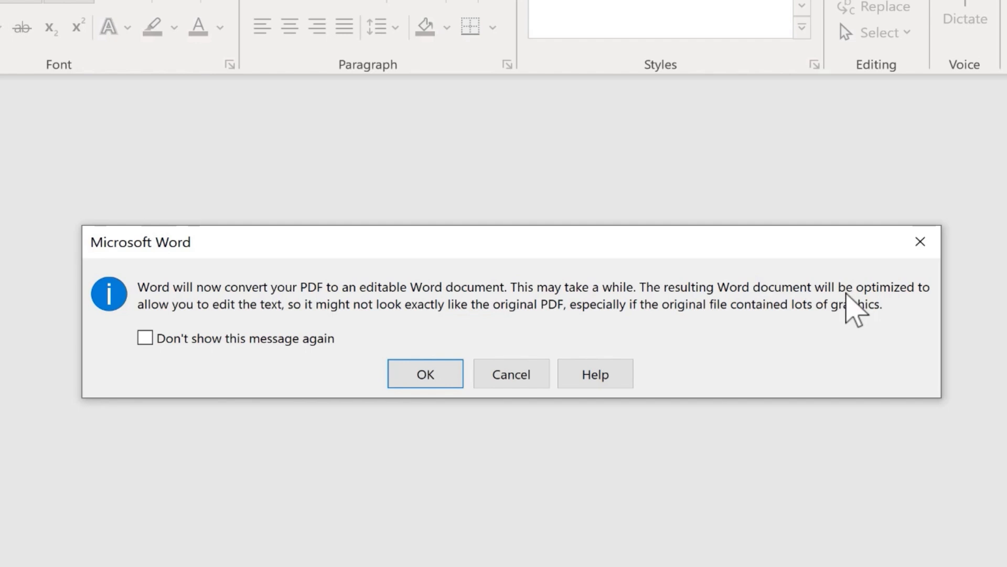
{"action": "mouse_move", "coordinate": [296, 340]}
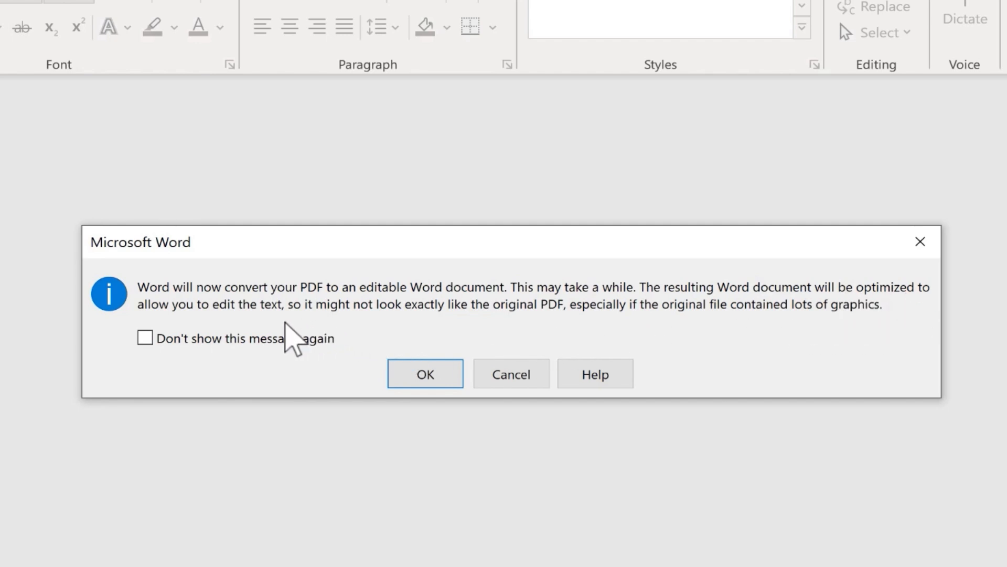
{"action": "mouse_move", "coordinate": [427, 324]}
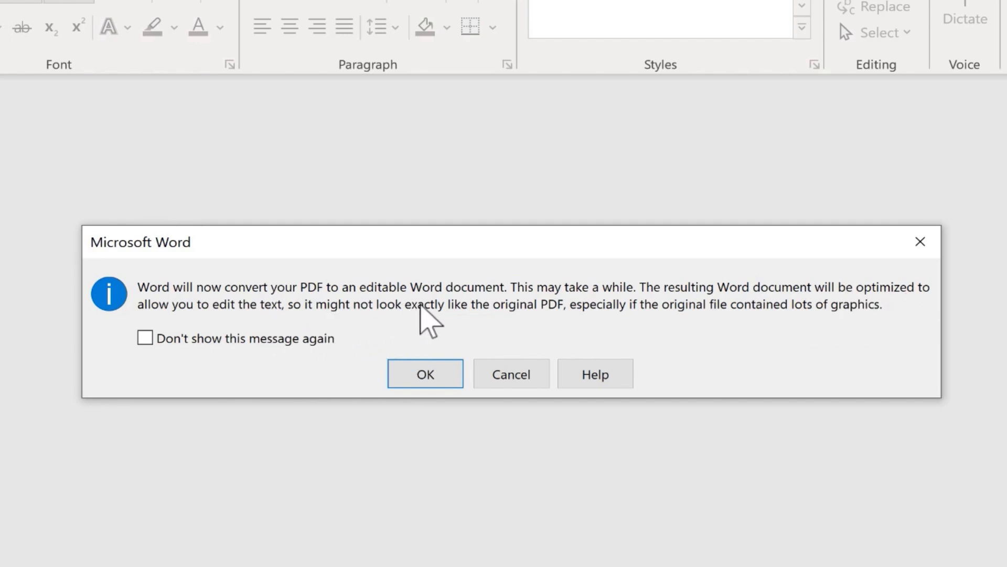
{"action": "mouse_move", "coordinate": [609, 330]}
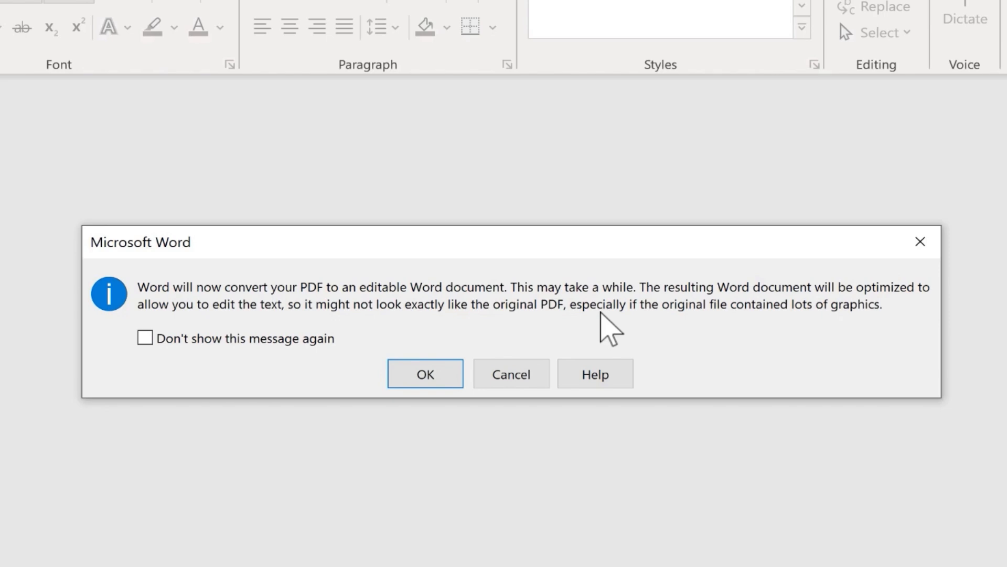
{"action": "mouse_move", "coordinate": [854, 324]}
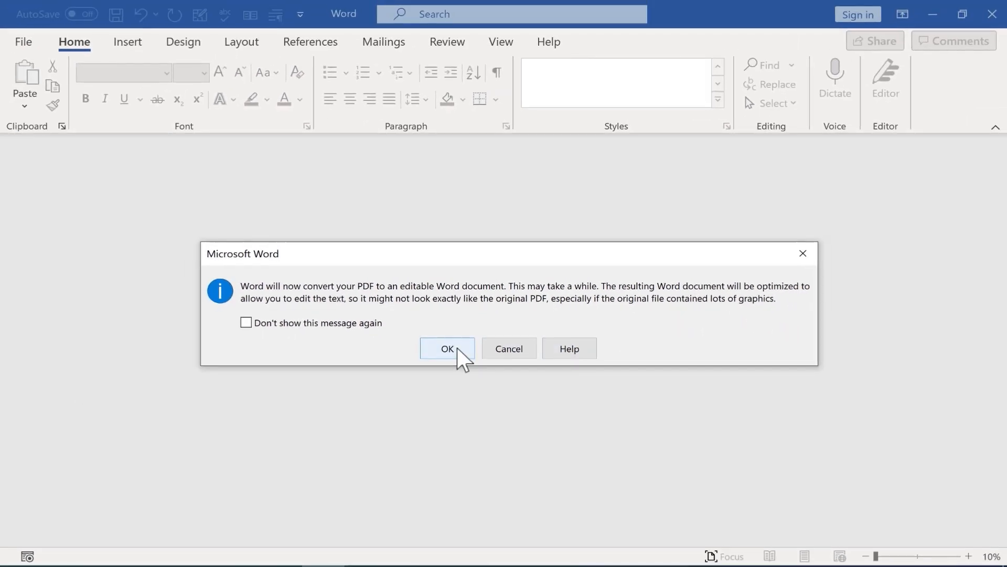
{"action": "left_click", "coordinate": [447, 349]}
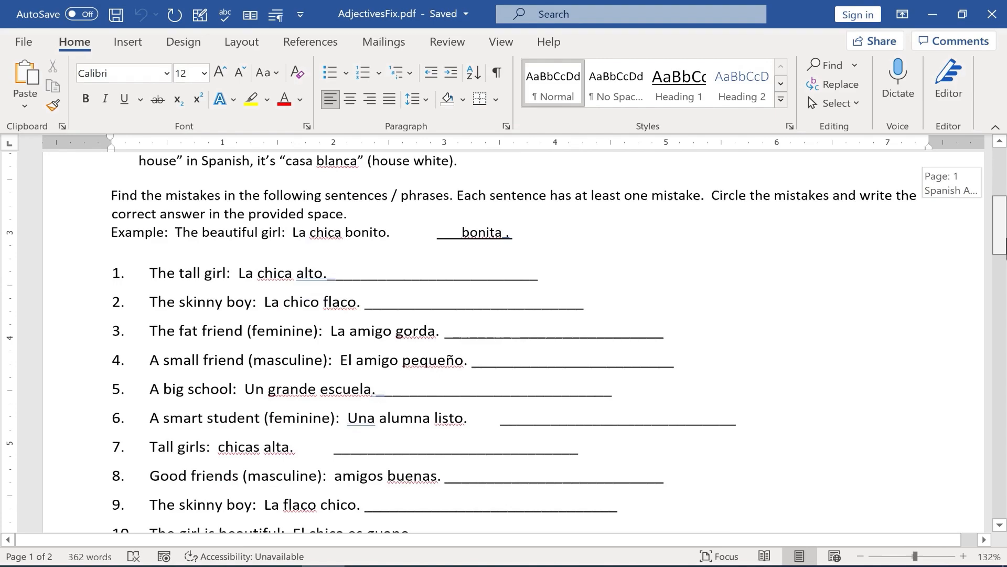
- Scroll through the converted worksheet and type test text 'Sdkfjl;aksjdfkl as;lkdflkas' into it
{"action": "scroll", "scroll_direction": "down", "scroll_amount": 3}
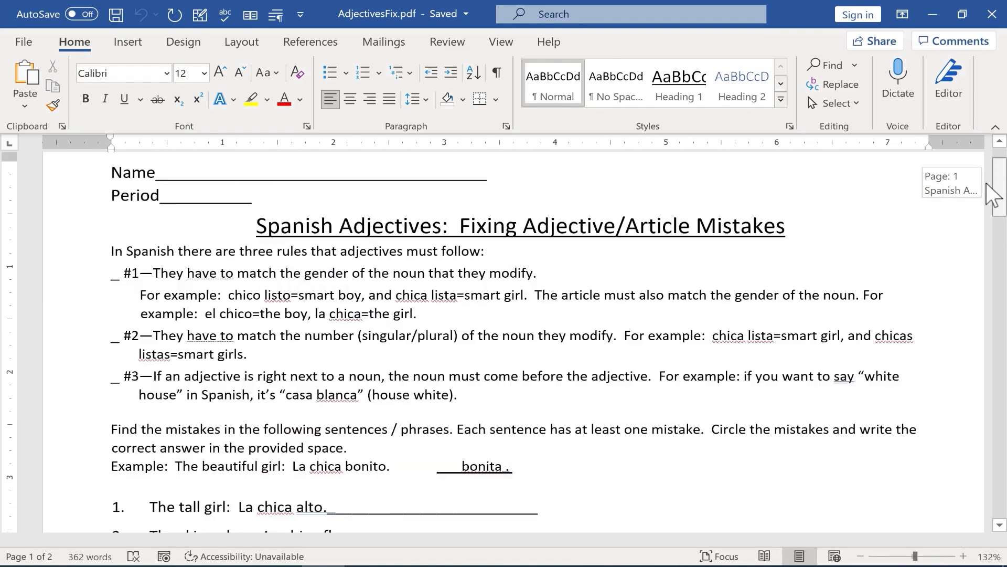
{"action": "scroll", "scroll_direction": "down", "scroll_amount": 3}
{"action": "type", "text": "s"}
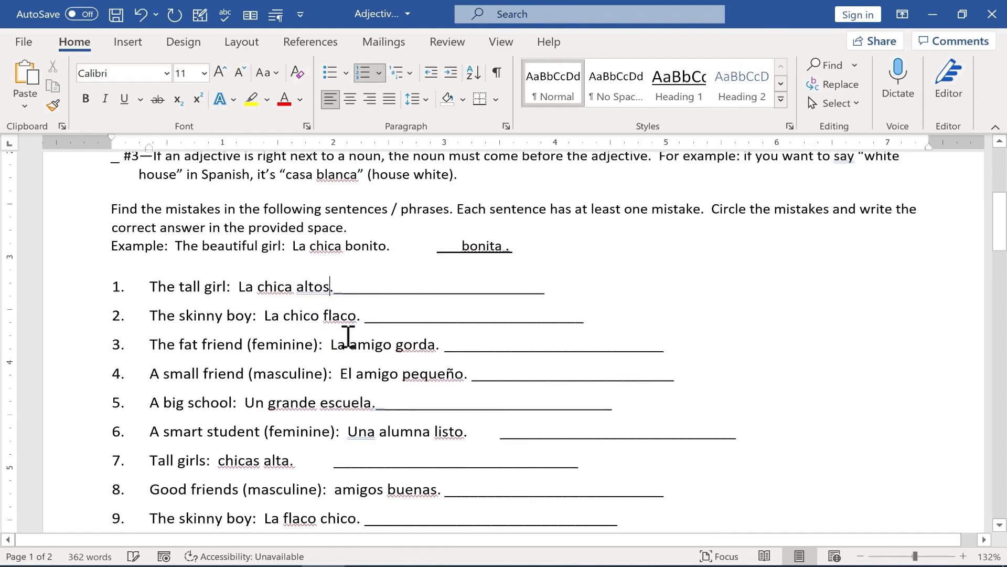
{"action": "scroll", "scroll_direction": "down", "scroll_amount": 3}
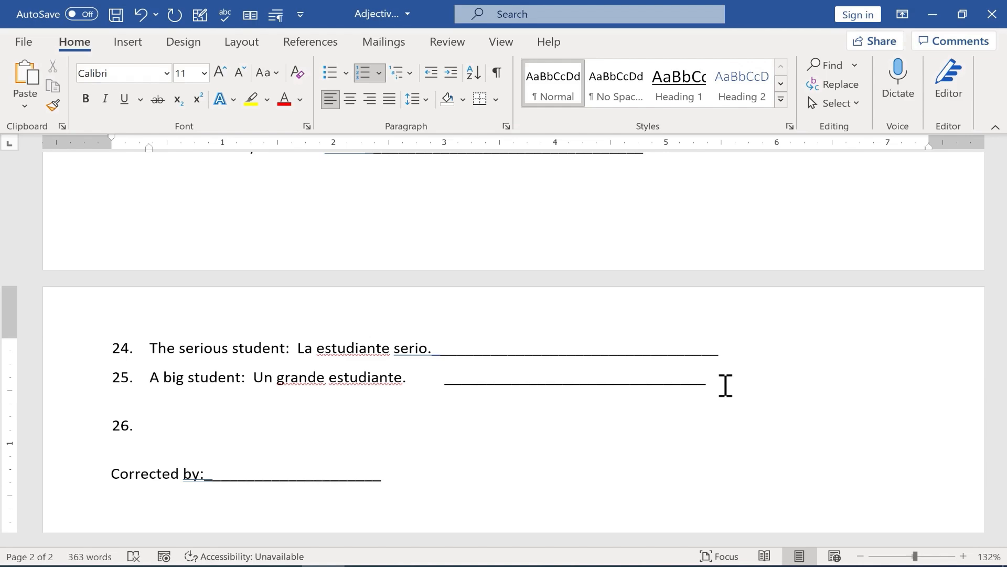
{"action": "type", "text": "Sdkfjl;aksjdfkl as;lkdflkas"}
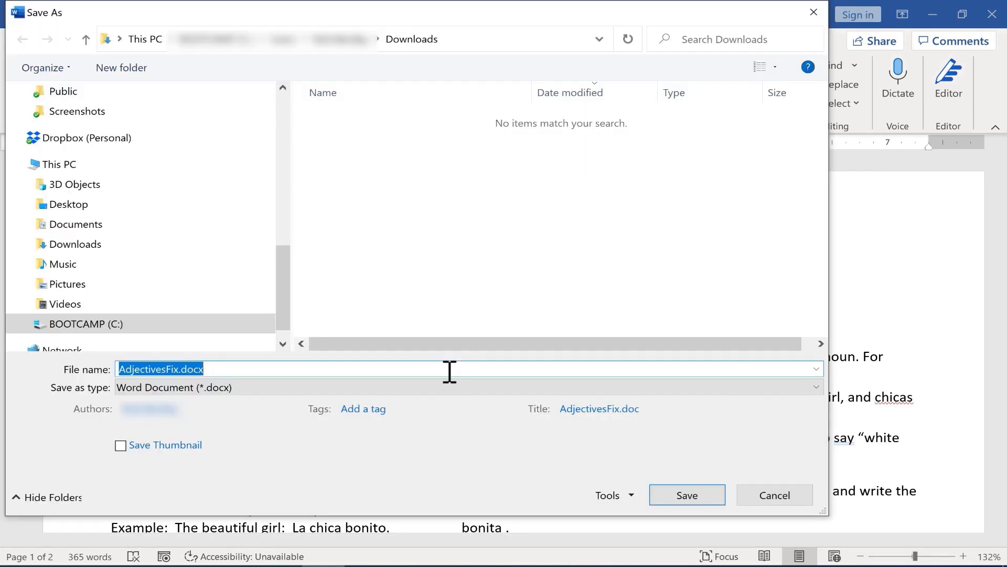
- Save AdjectivesFix.docx to Documents, then start another Save As and list the PDF format choices
{"action": "left_click", "coordinate": [75, 224]}
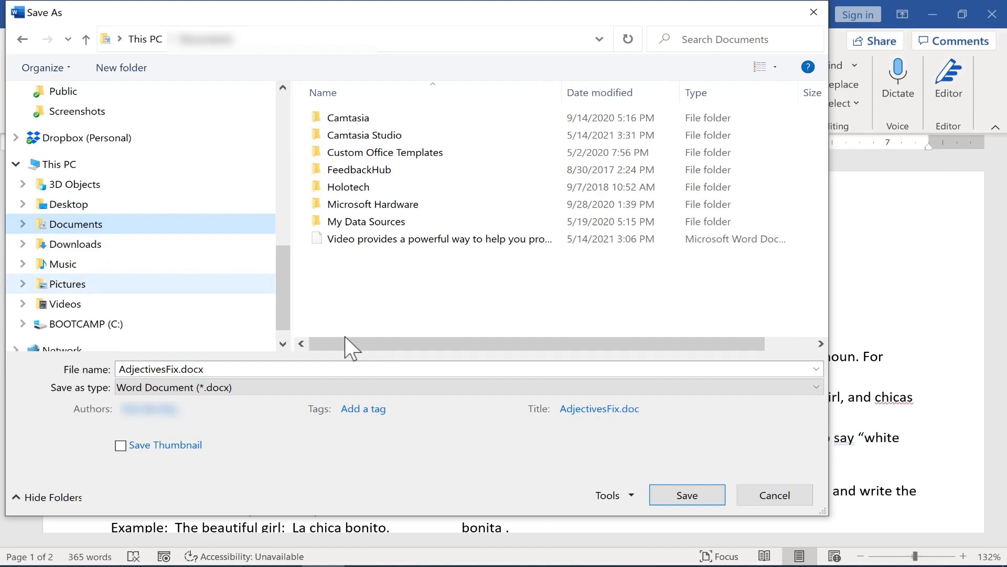
{"action": "left_click", "coordinate": [686, 495]}
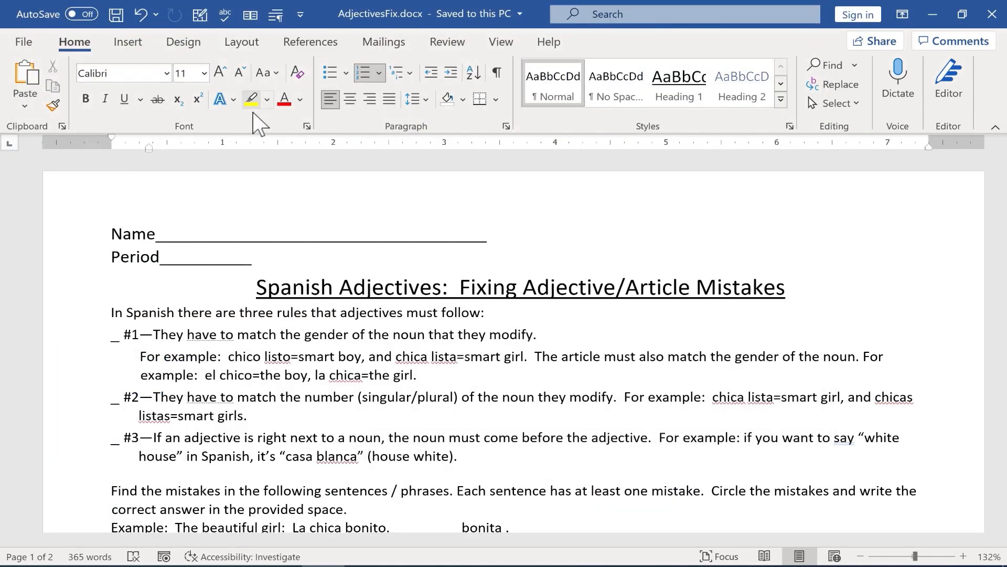
{"action": "left_click", "coordinate": [24, 41]}
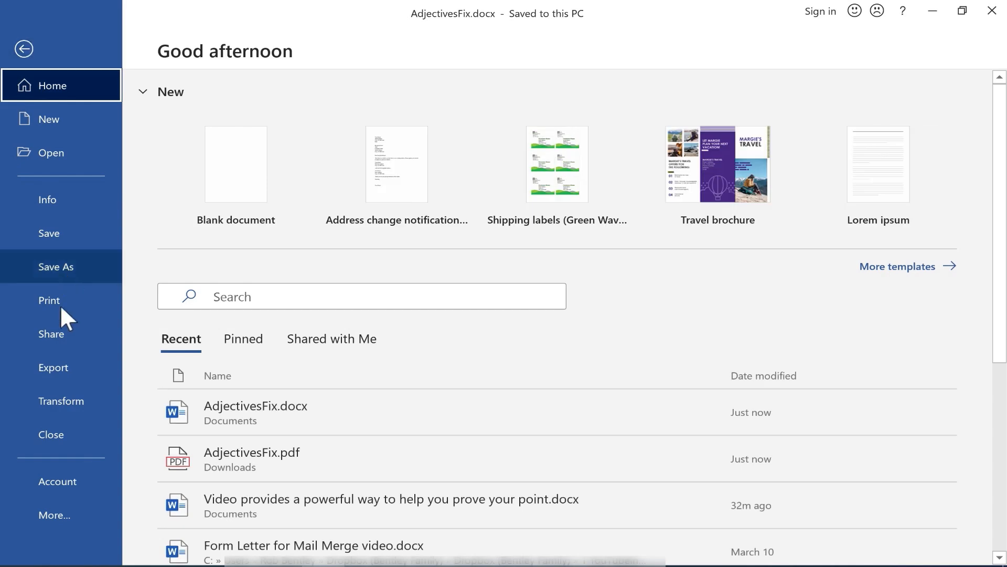
{"action": "left_click", "coordinate": [57, 266]}
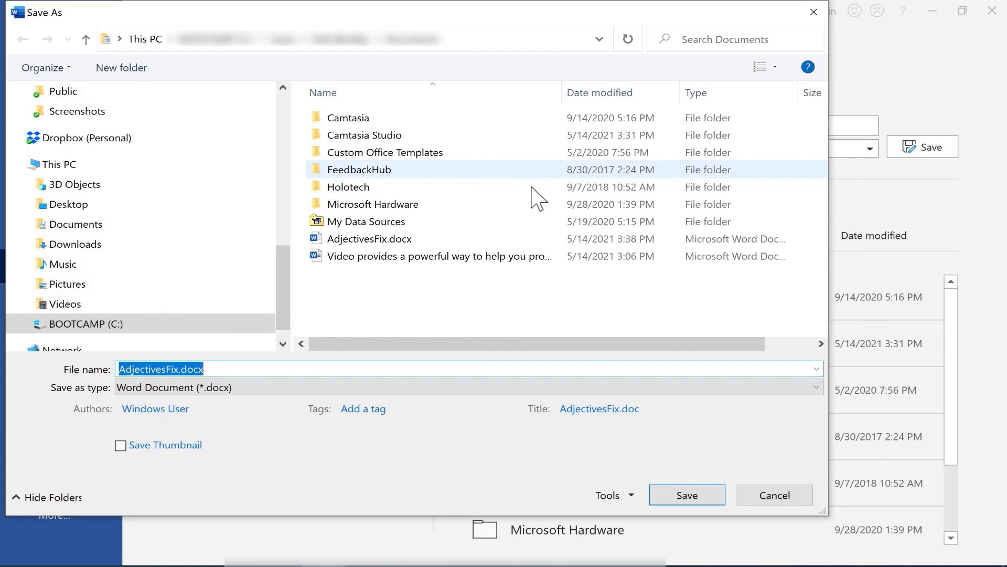
{"action": "left_click", "coordinate": [816, 386]}
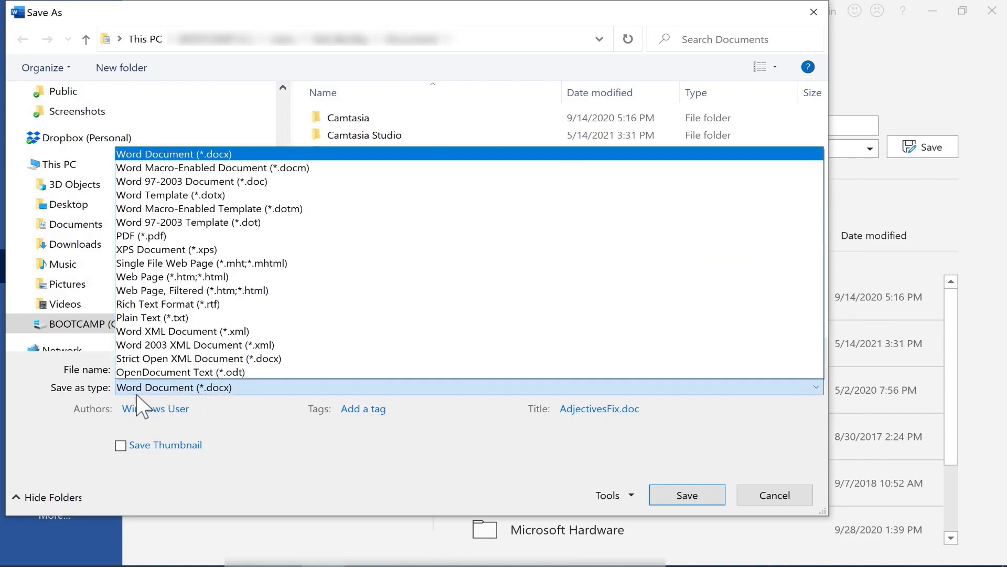
{"action": "mouse_move", "coordinate": [141, 236]}
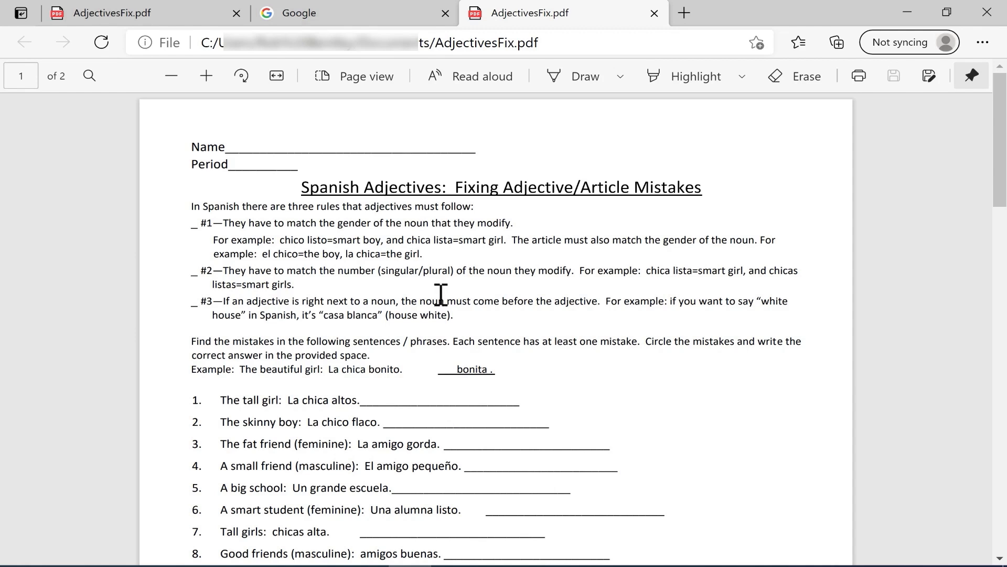
{"action": "mouse_move", "coordinate": [592, 264]}
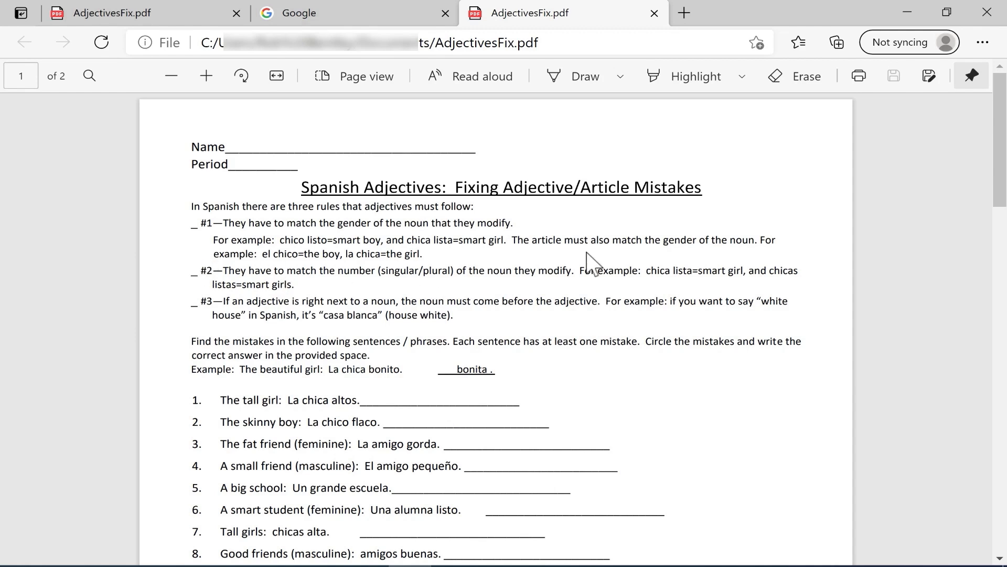
{"action": "mouse_move", "coordinate": [546, 238]}
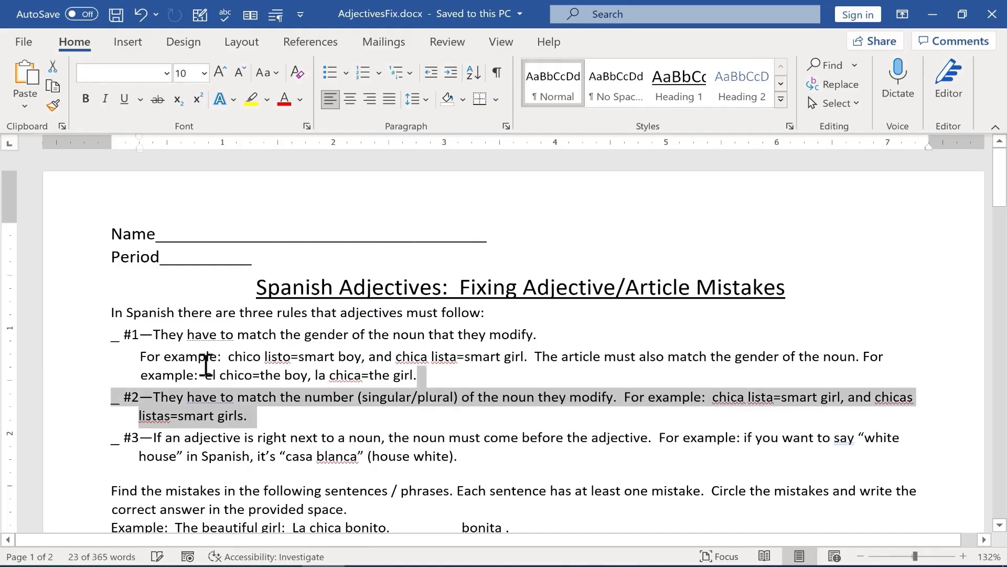
- Review the exported AdjectivesFix.pdf in Edge, then switch to the Google tab
{"action": "left_click", "coordinate": [744, 287]}
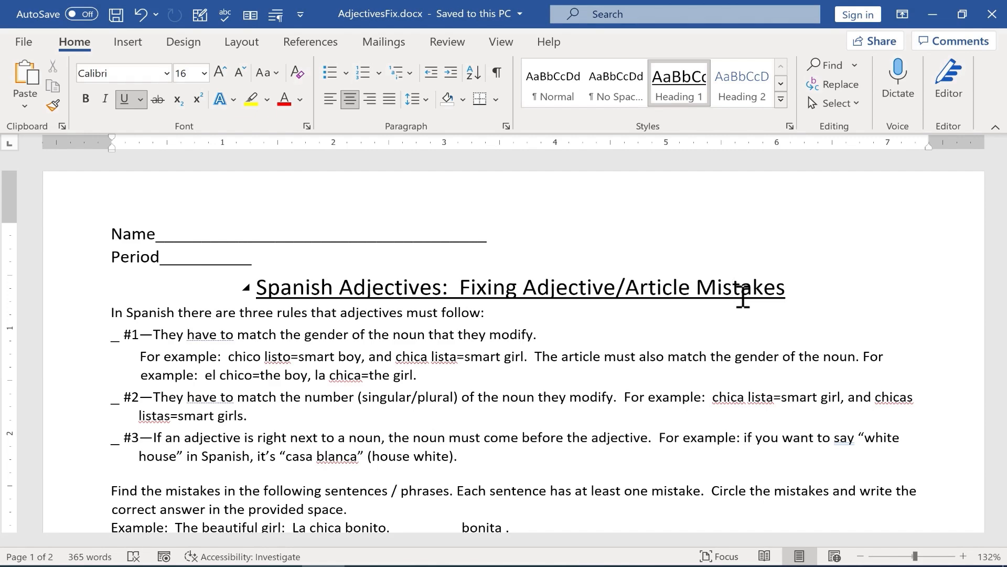
{"action": "mouse_move", "coordinate": [763, 316]}
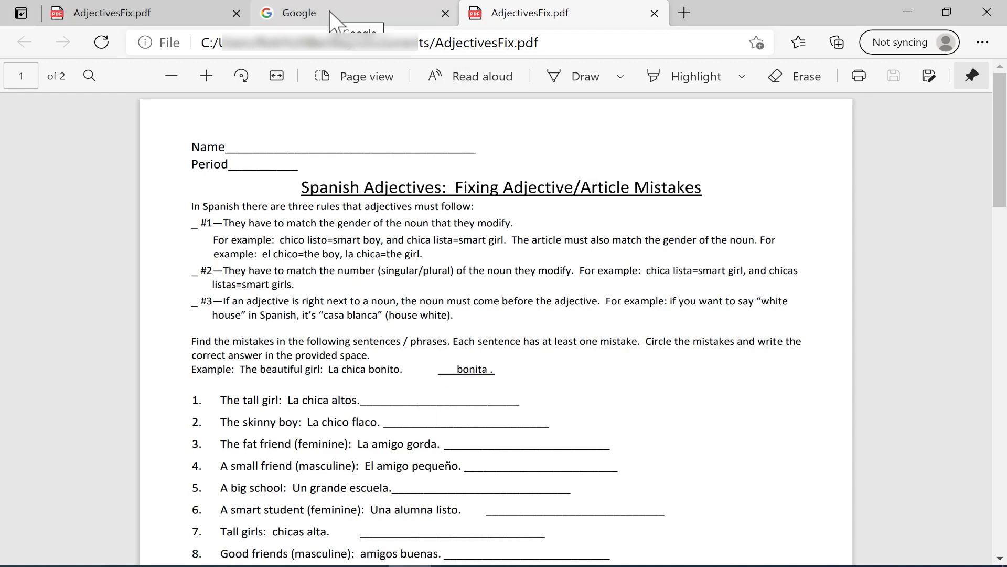
{"action": "left_click", "coordinate": [297, 13]}
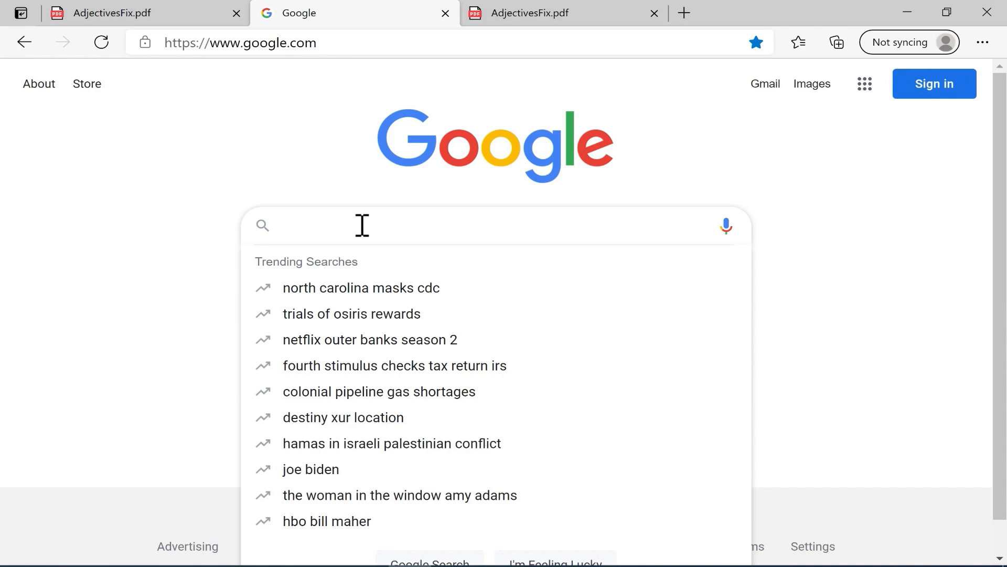
- Search Google for 'english parts of speech worksheet'
{"action": "type", "text": "englis"}
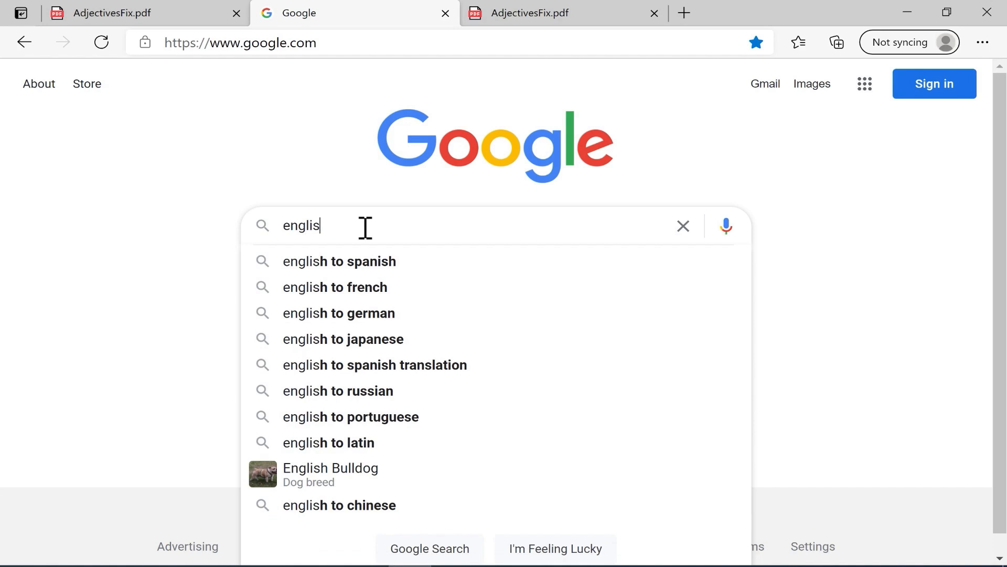
{"action": "type", "text": "h parts of speech worksheet"}
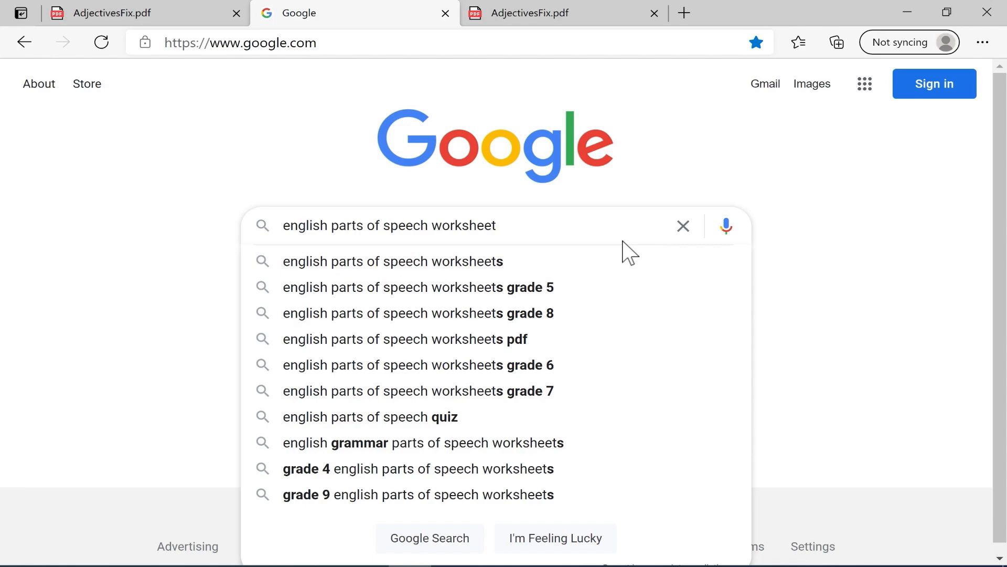
{"action": "key", "text": "enter"}
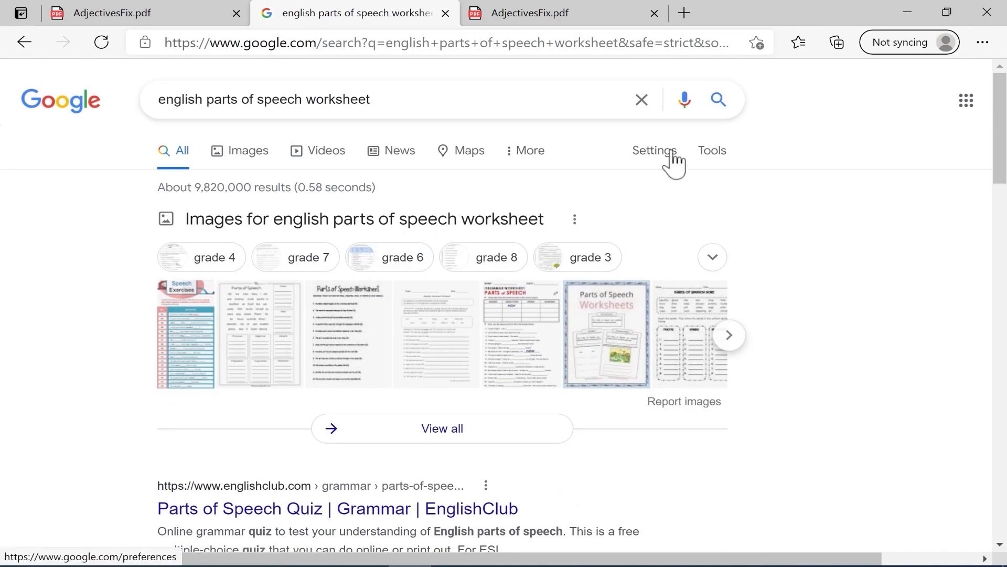
- In Advanced Search, set file type to Adobe Acrobat PDF (.pdf) and run the search
{"action": "left_click", "coordinate": [654, 150]}
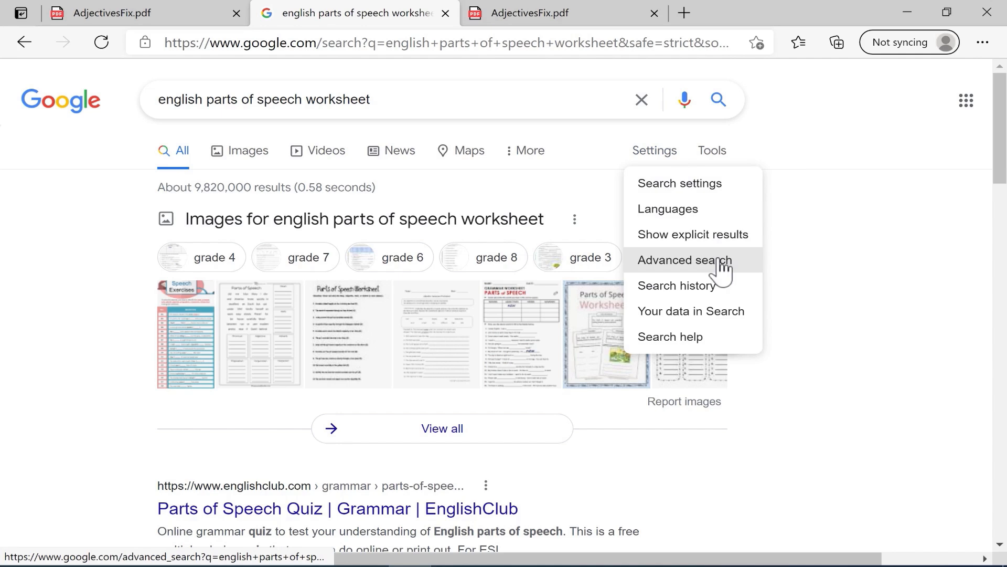
{"action": "left_click", "coordinate": [684, 261]}
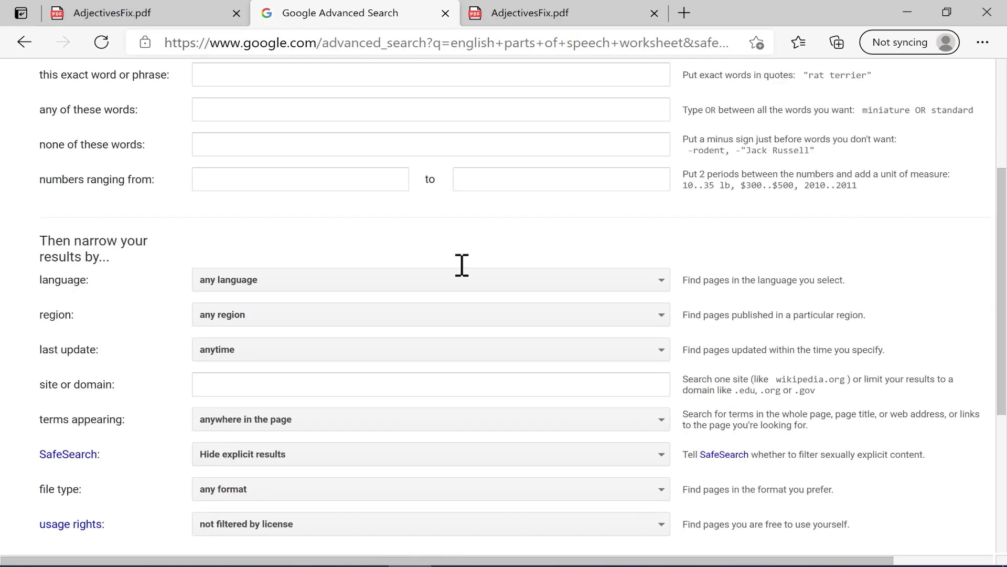
{"action": "scroll", "scroll_direction": "down", "scroll_amount": 3}
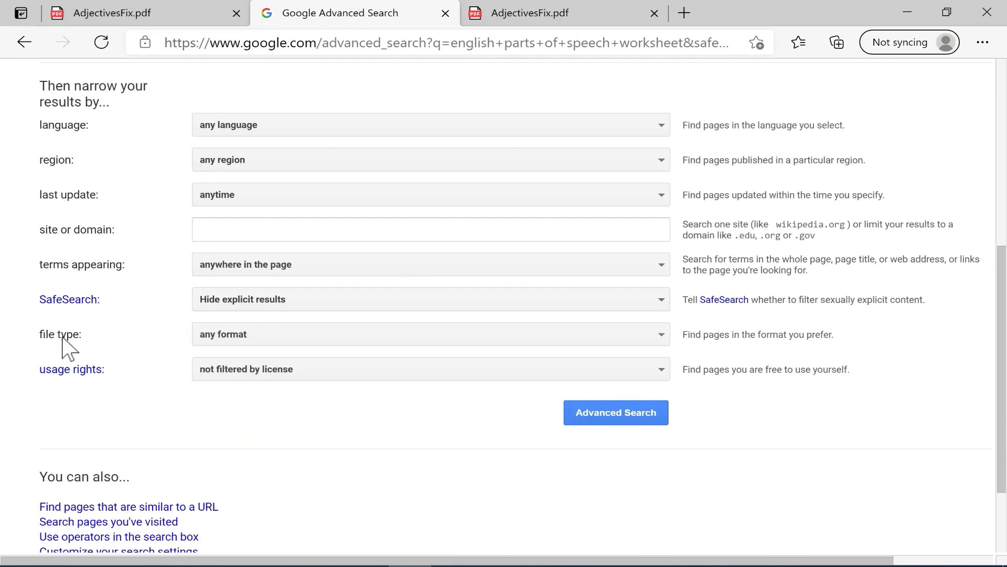
{"action": "left_click", "coordinate": [430, 334]}
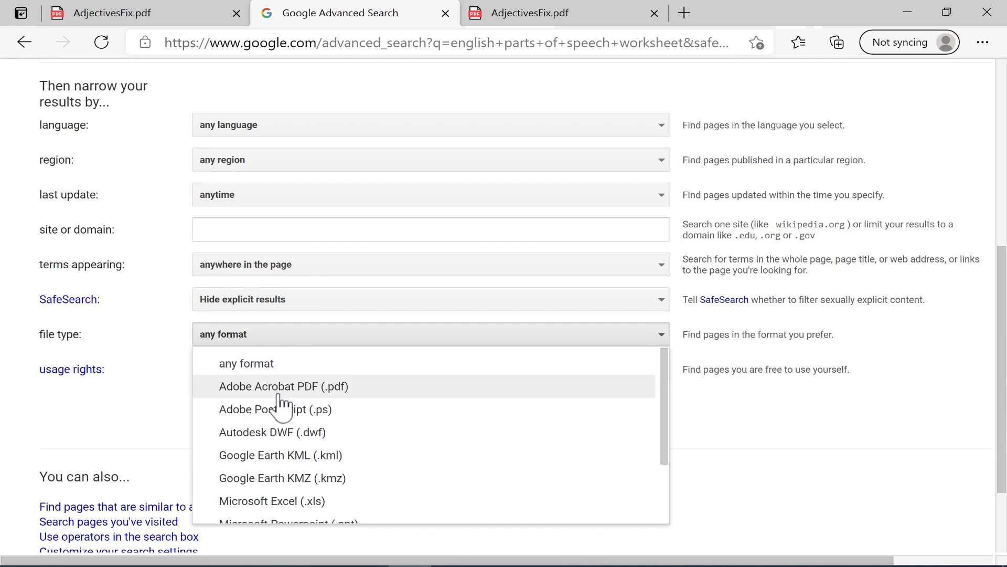
{"action": "left_click", "coordinate": [284, 386]}
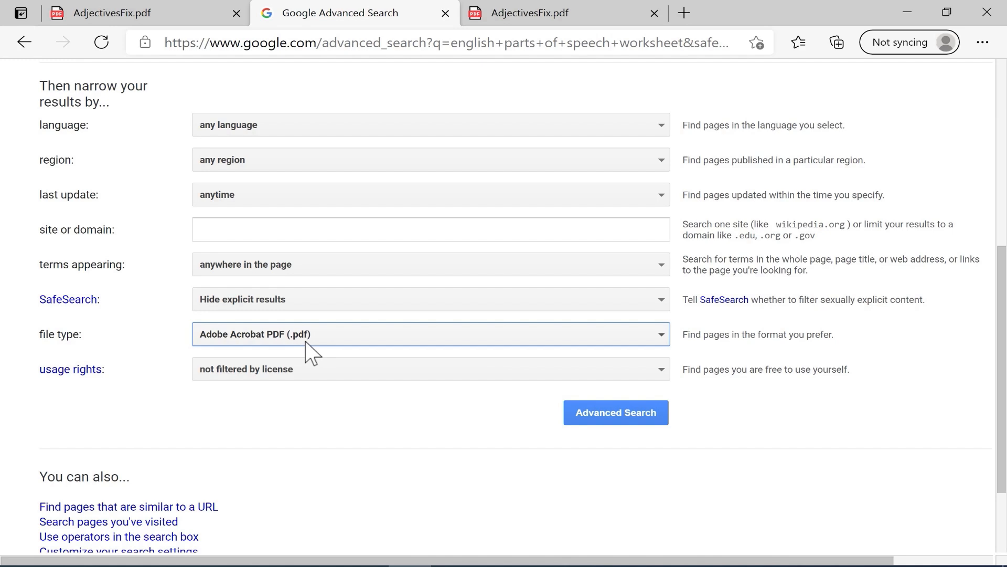
{"action": "mouse_move", "coordinate": [428, 353]}
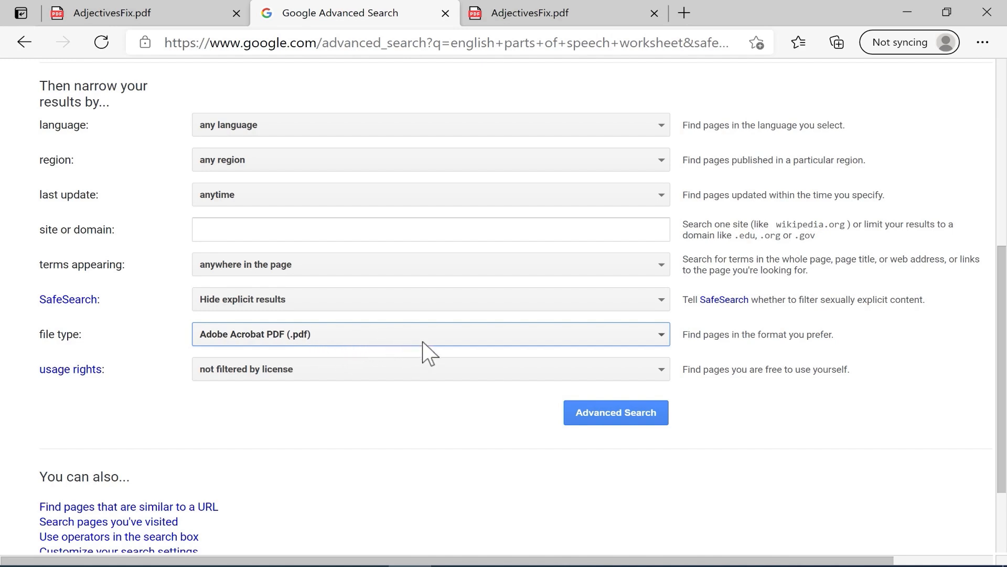
{"action": "left_click", "coordinate": [615, 411]}
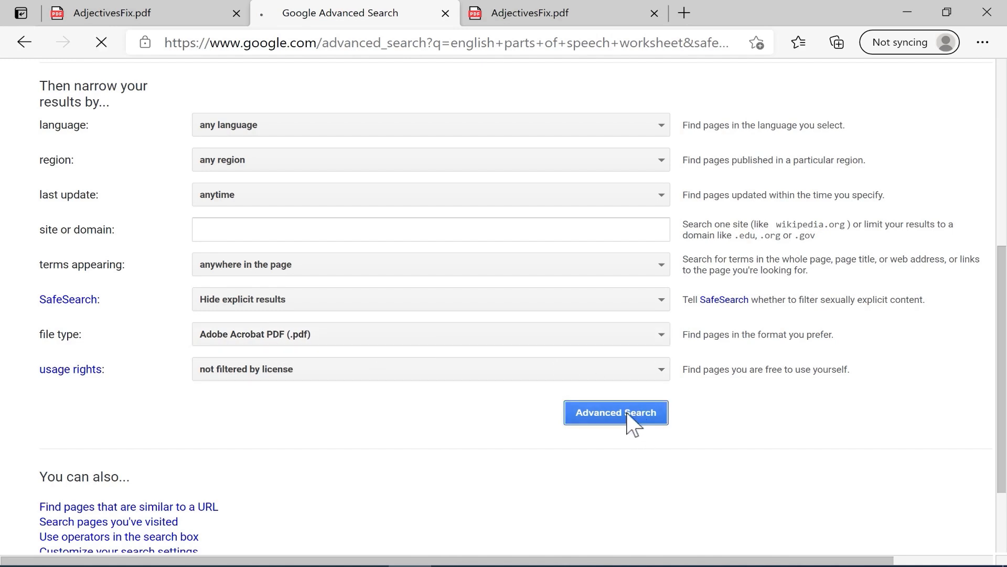
- Load the filetype:pdf results, about 230,000 matches, and scroll through the list
{"action": "left_click", "coordinate": [615, 413]}
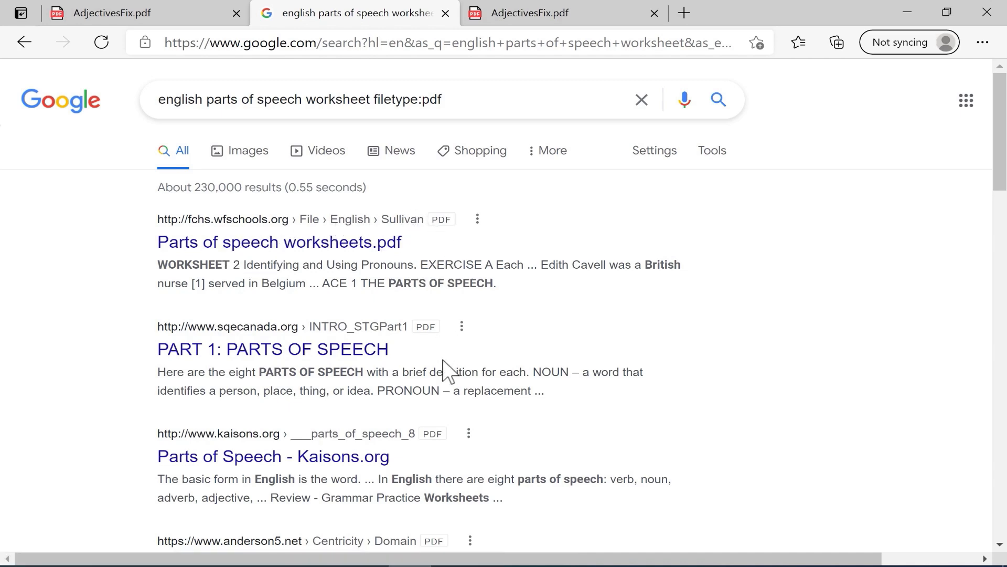
{"action": "scroll", "scroll_direction": "down", "scroll_amount": 3}
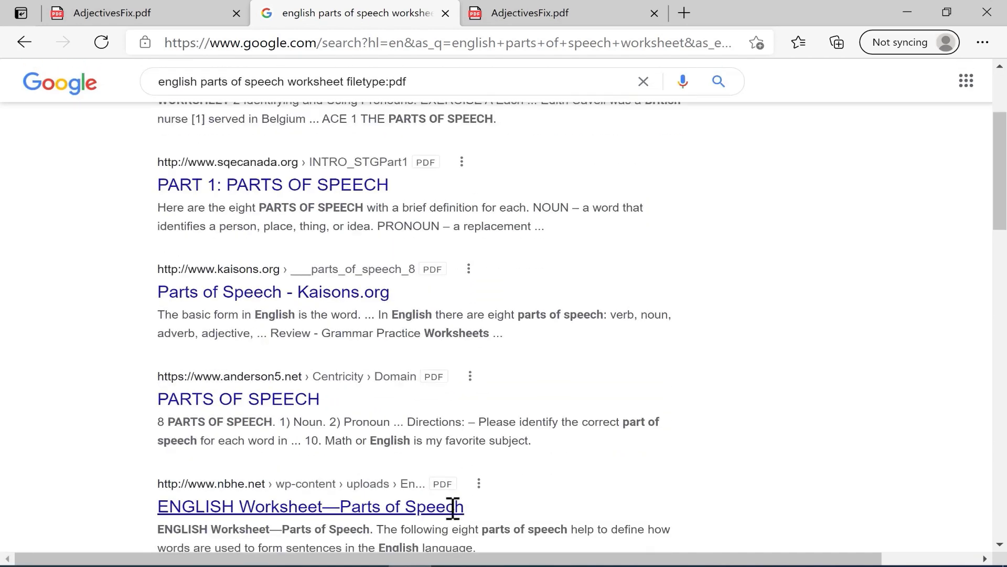
{"action": "scroll", "scroll_direction": "down", "scroll_amount": 3}
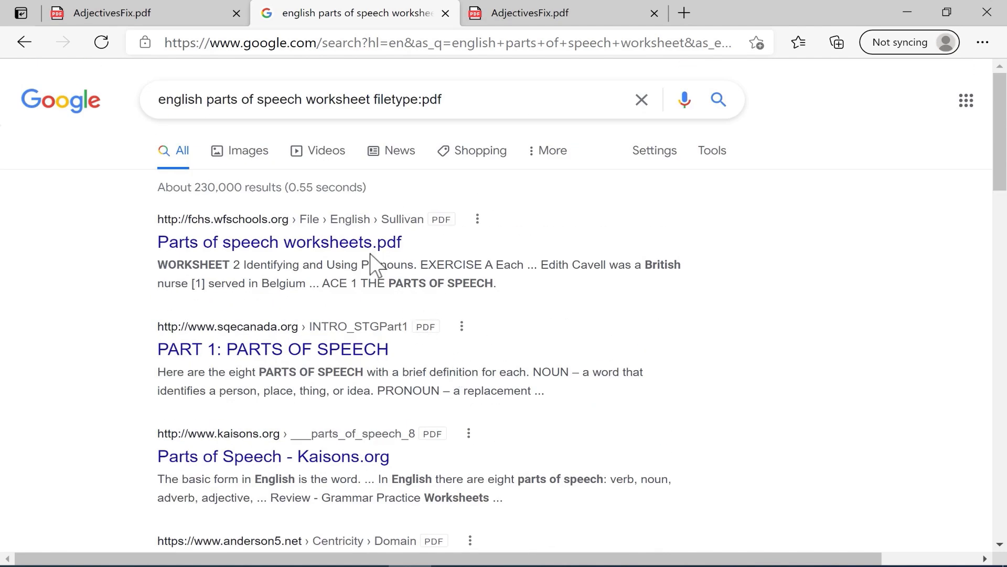
- Open the Parts of speech worksheets and INTRO_STGPart1 results and save each PDF to Downloads
{"action": "left_click", "coordinate": [278, 242]}
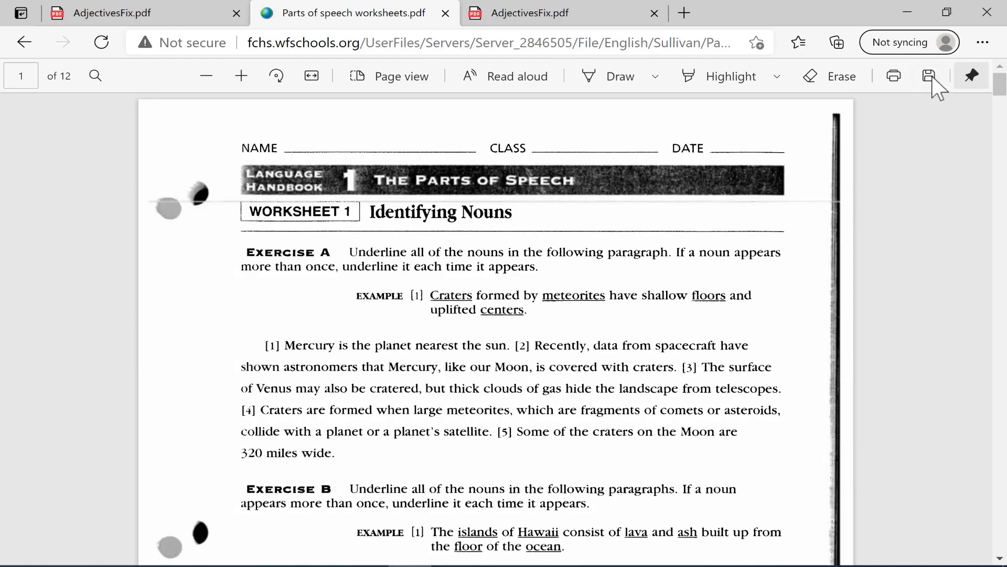
{"action": "left_click", "coordinate": [929, 76]}
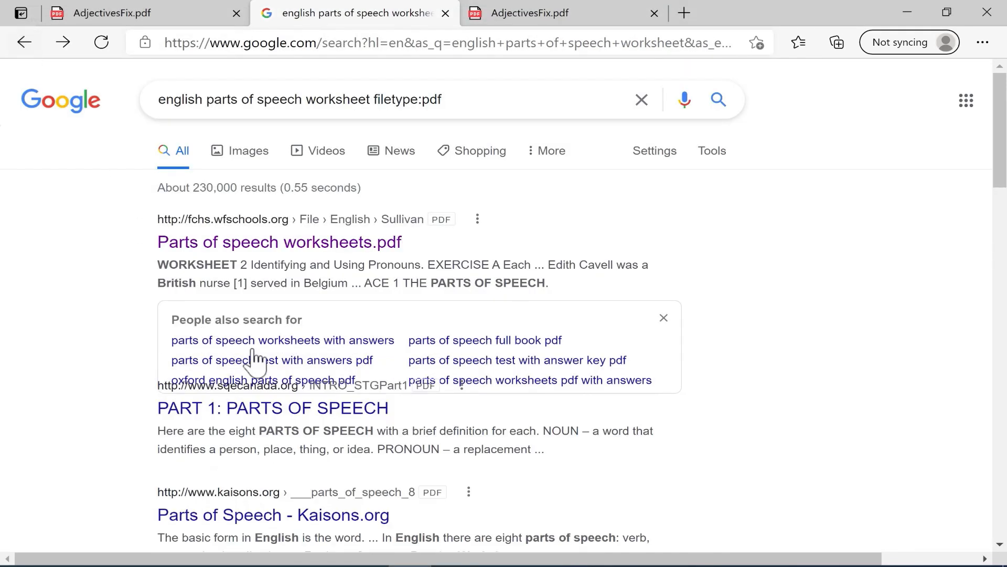
{"action": "left_click", "coordinate": [273, 408]}
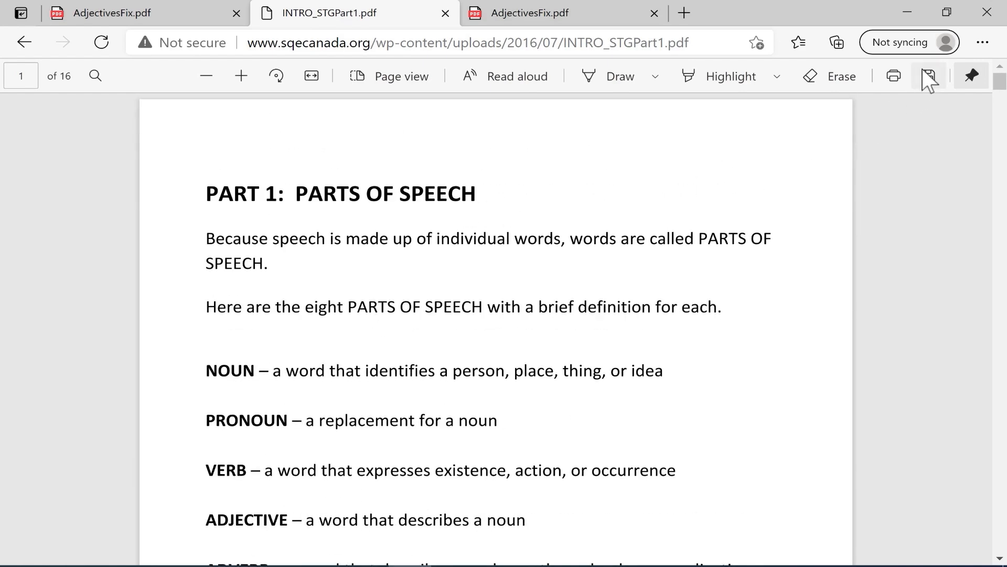
{"action": "left_click", "coordinate": [928, 75]}
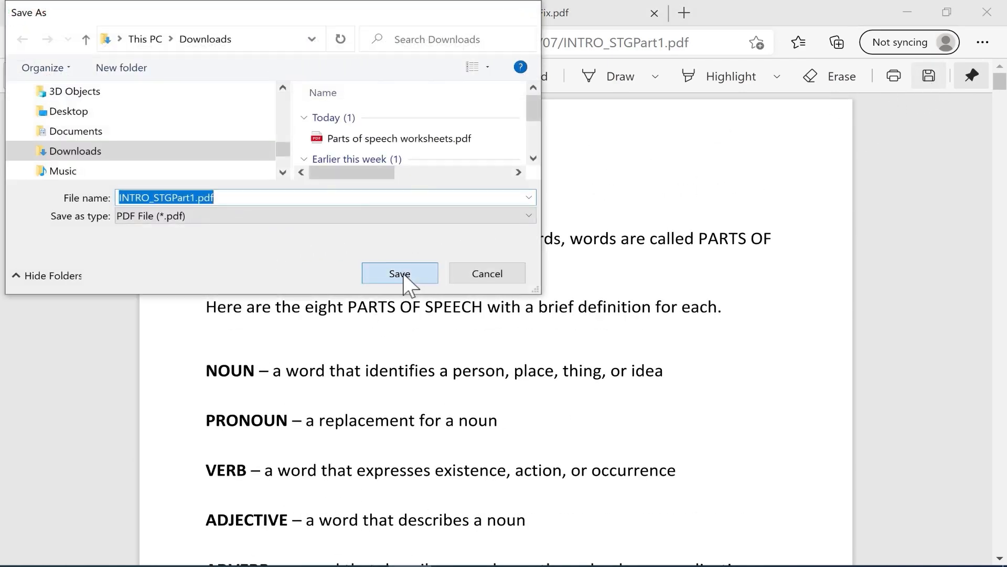
{"action": "left_click", "coordinate": [398, 273]}
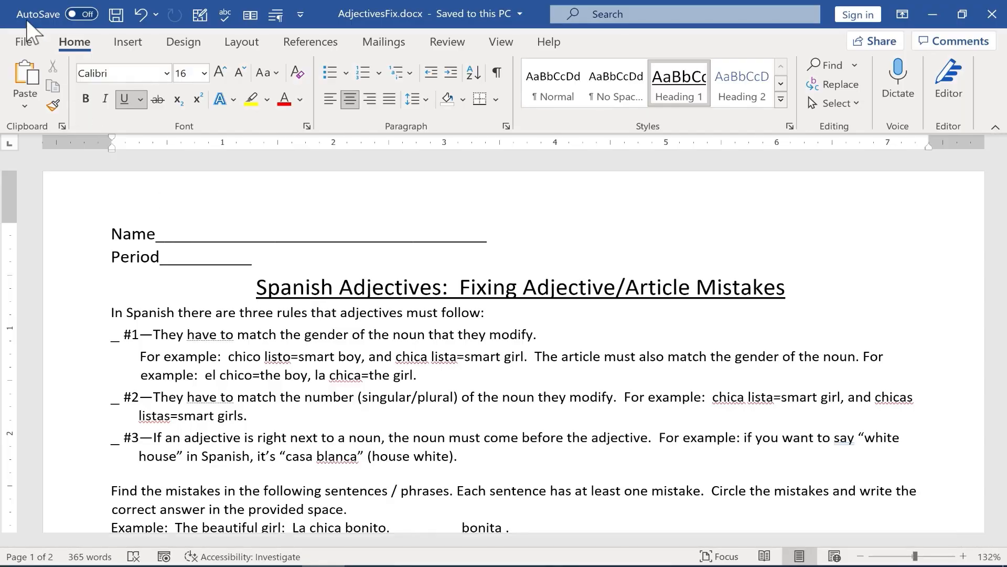
- Open Parts of speech worksheets.pdf, accept conversion and enable editing of the 18-page document
{"action": "left_click", "coordinate": [25, 42]}
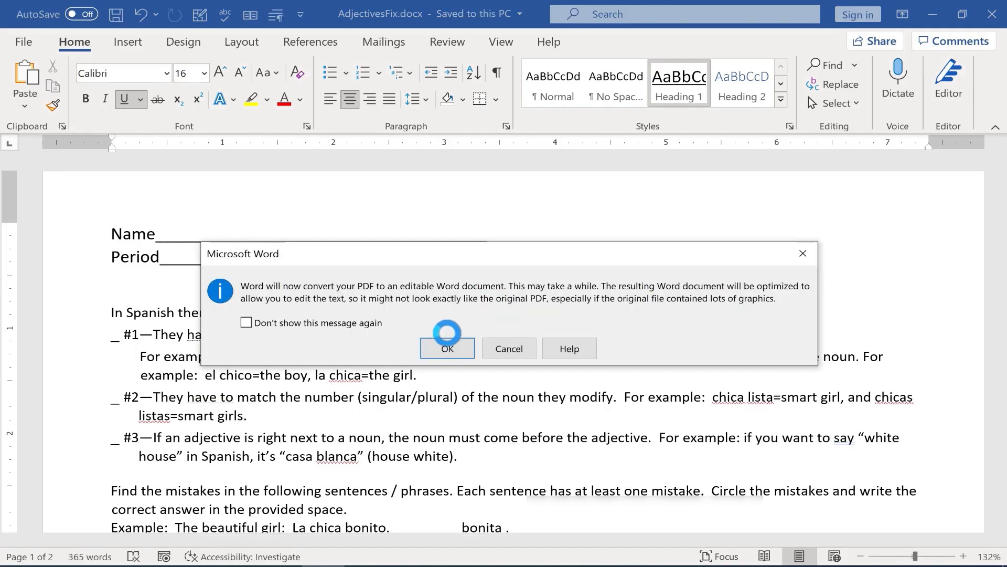
{"action": "left_click", "coordinate": [447, 348]}
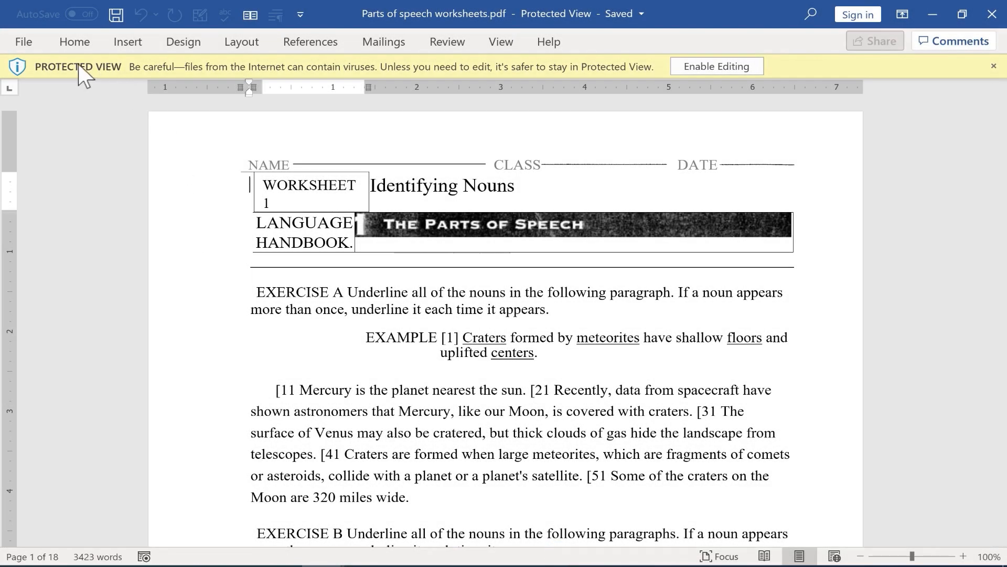
{"action": "mouse_move", "coordinate": [629, 77]}
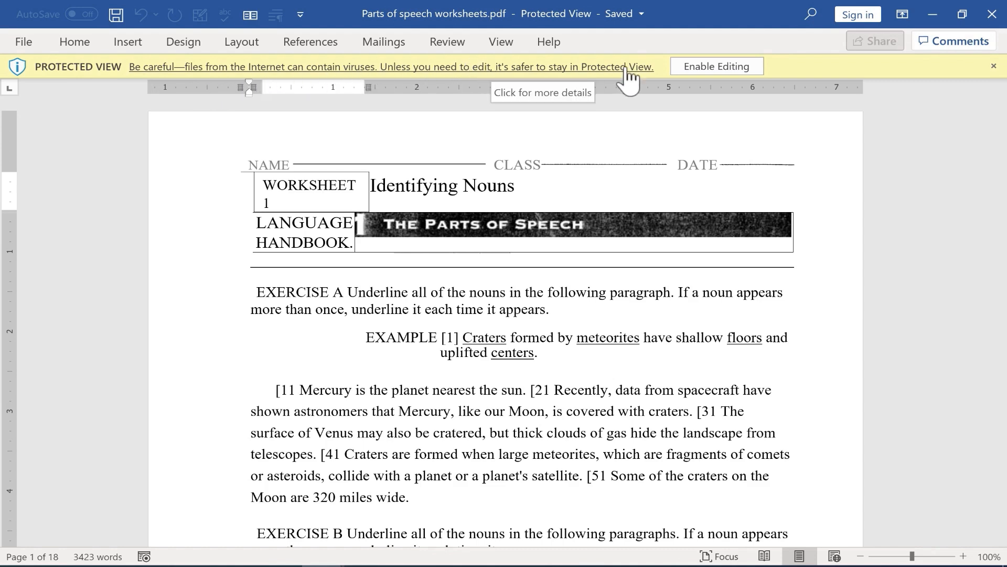
{"action": "mouse_move", "coordinate": [724, 75]}
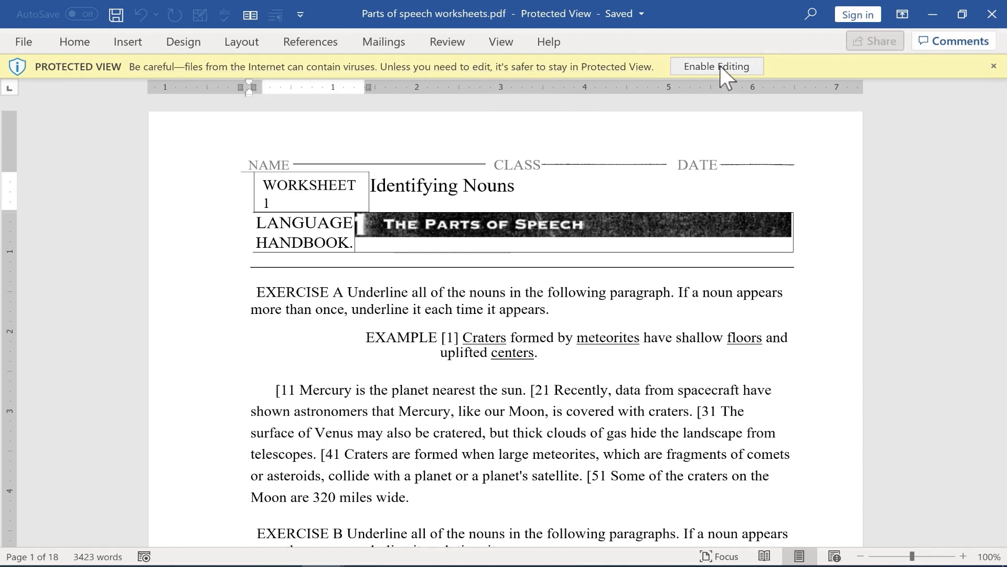
{"action": "left_click", "coordinate": [717, 66]}
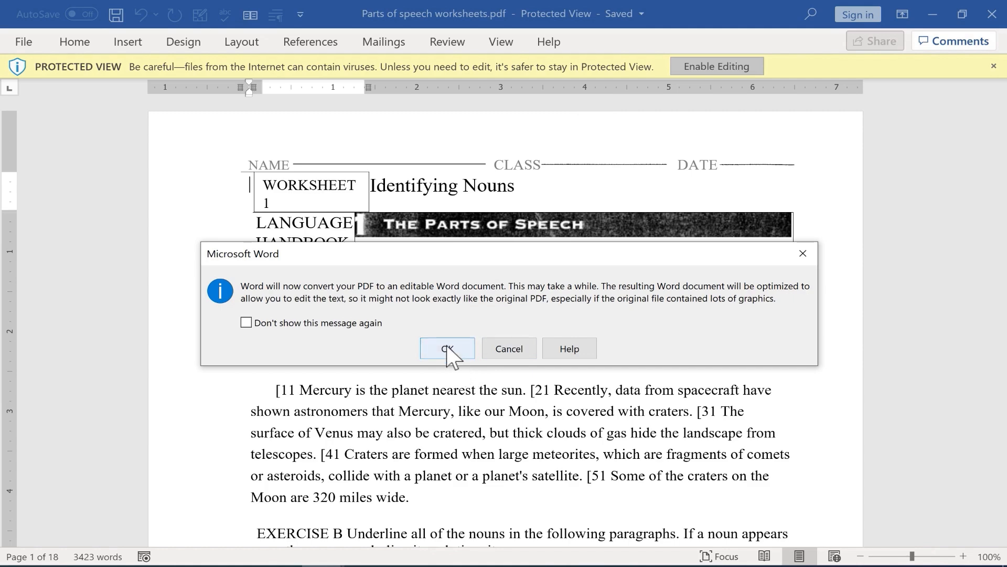
{"action": "left_click", "coordinate": [446, 348]}
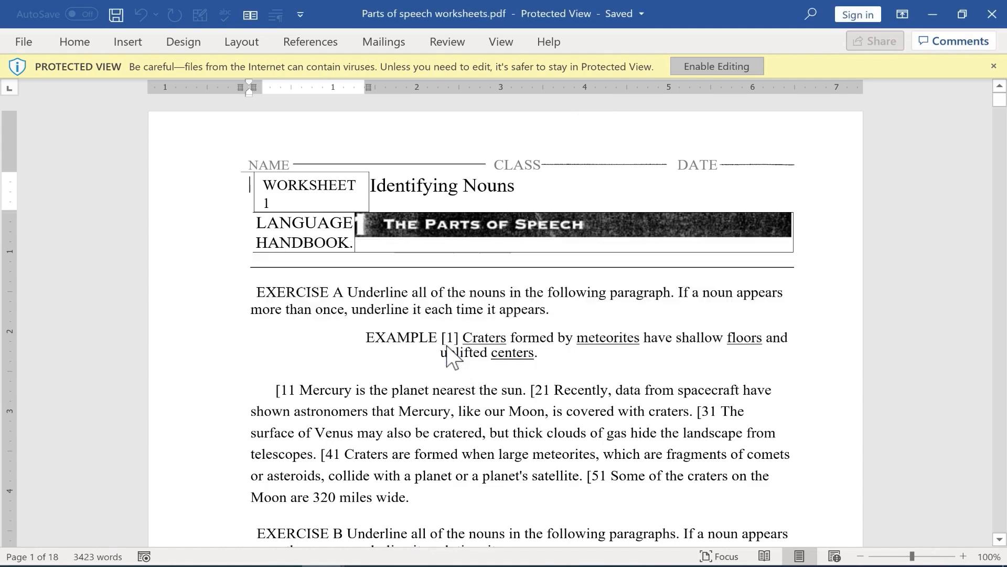
- Insert '(that means ALL)' after 'Underline all' in Exercise A, then scroll the pages
{"action": "left_click", "coordinate": [716, 66]}
{"action": "type", "text": " ("}
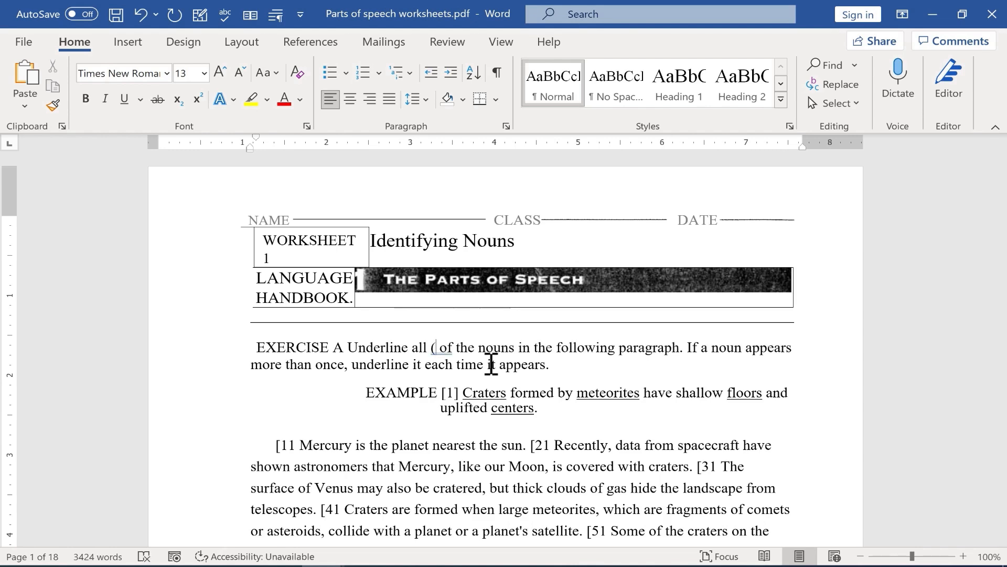
{"action": "left_click", "coordinate": [482, 279]}
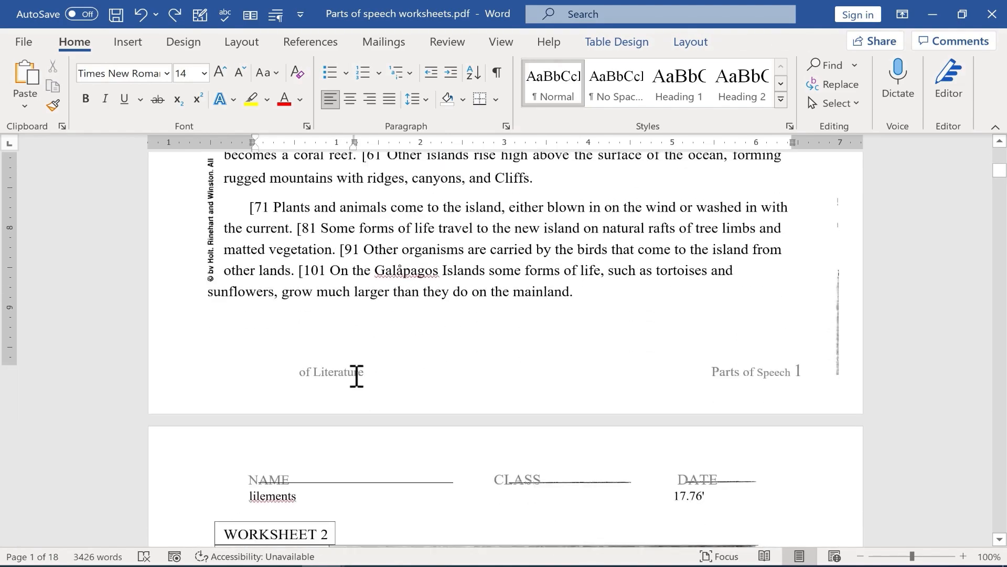
{"action": "scroll", "scroll_direction": "down", "scroll_amount": 3}
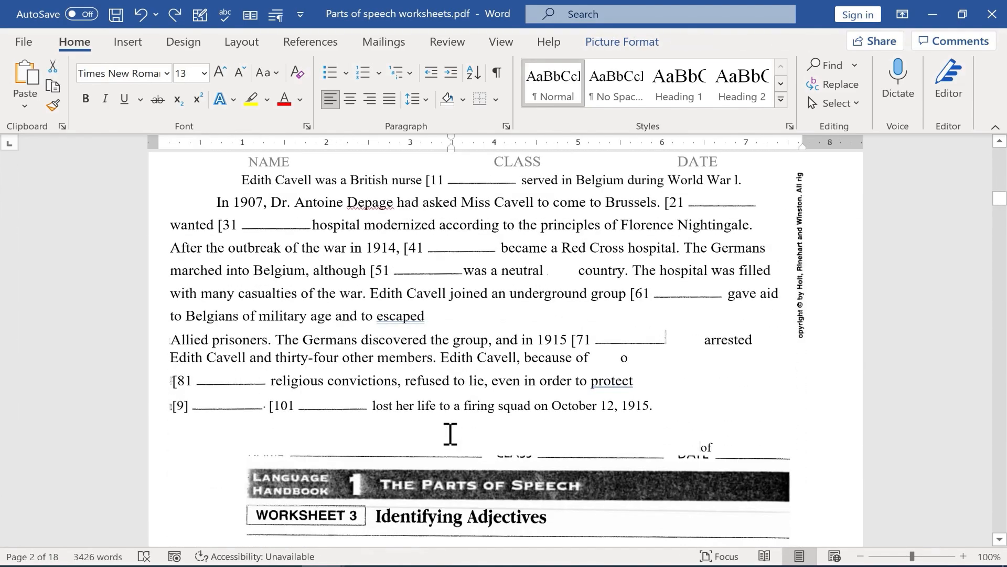
{"action": "scroll", "scroll_direction": "down", "scroll_amount": 3}
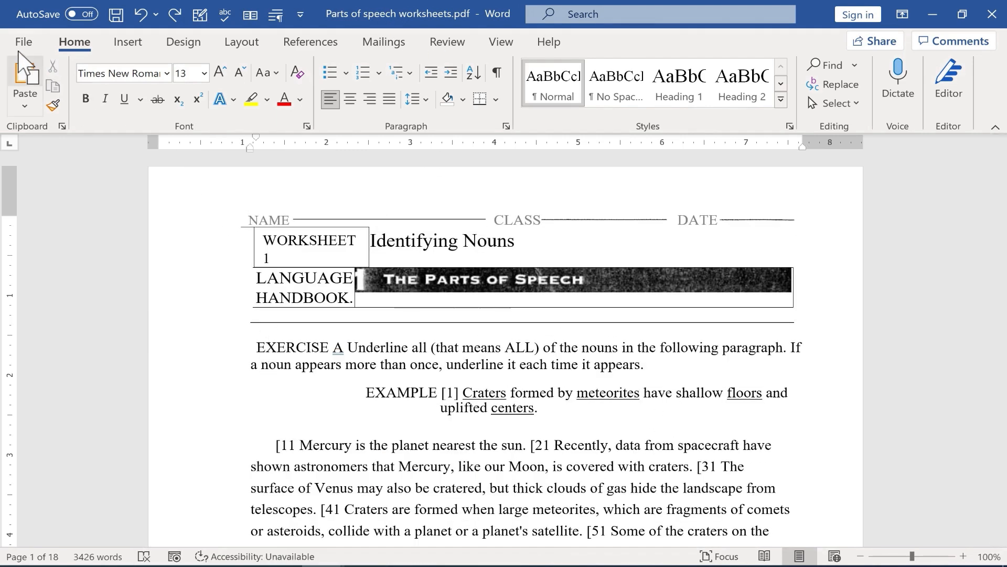
- Open INTRO_STGPart1.pdf, enable editing and confirm conversion into a 17-page editable document
{"action": "left_click", "coordinate": [24, 42]}
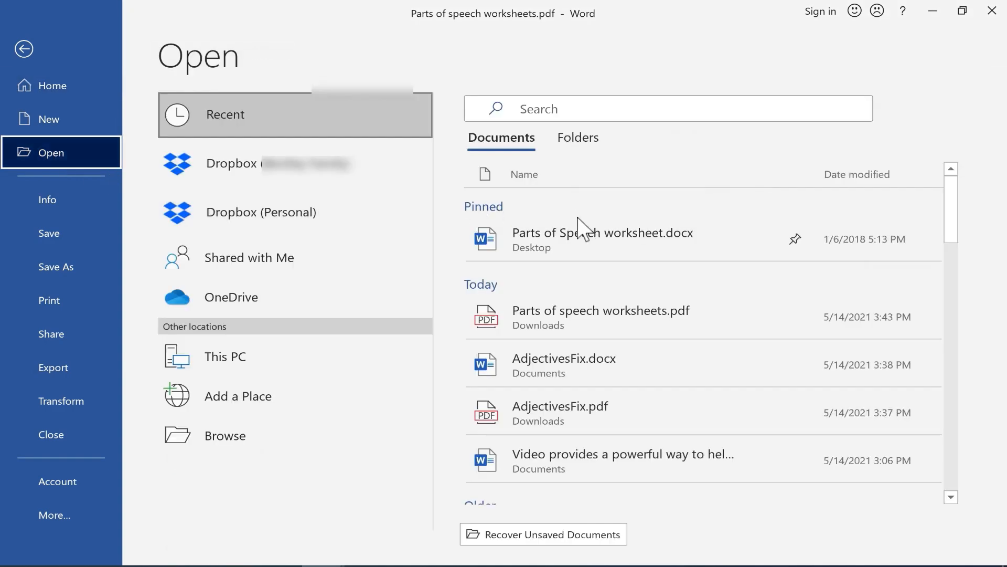
{"action": "left_click", "coordinate": [601, 239]}
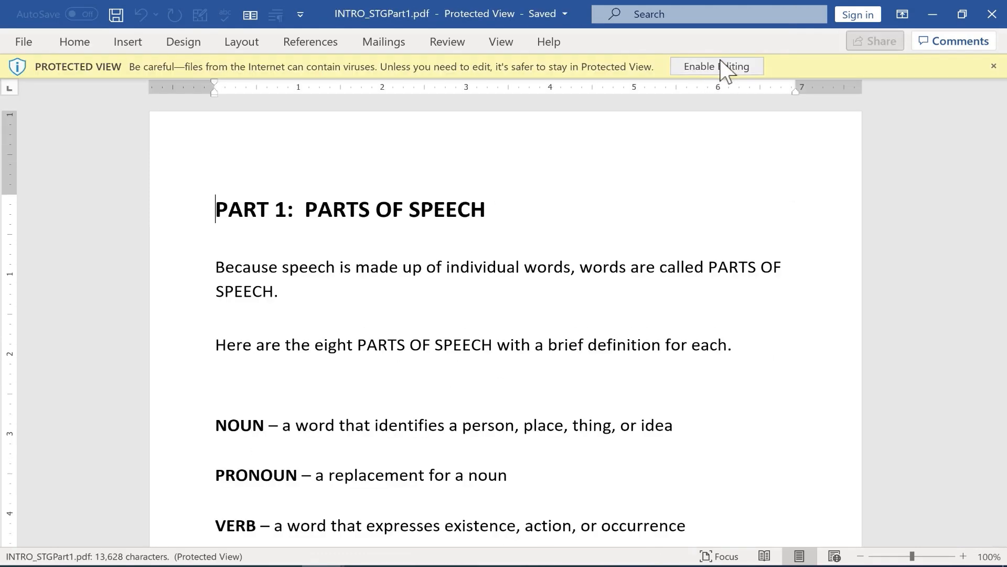
{"action": "left_click", "coordinate": [717, 66]}
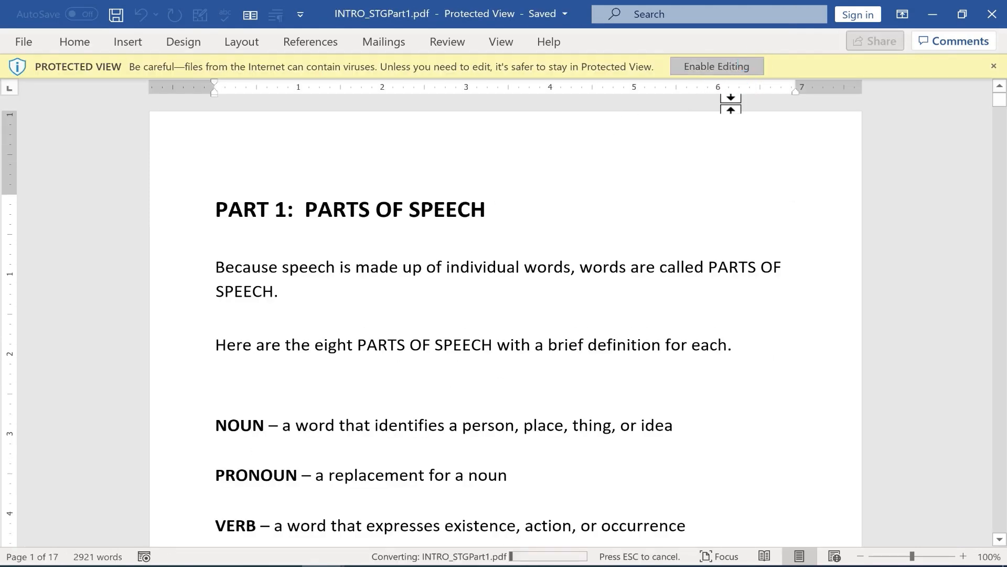
{"action": "left_click", "coordinate": [716, 66]}
{"action": "type", "text": "asdf"}
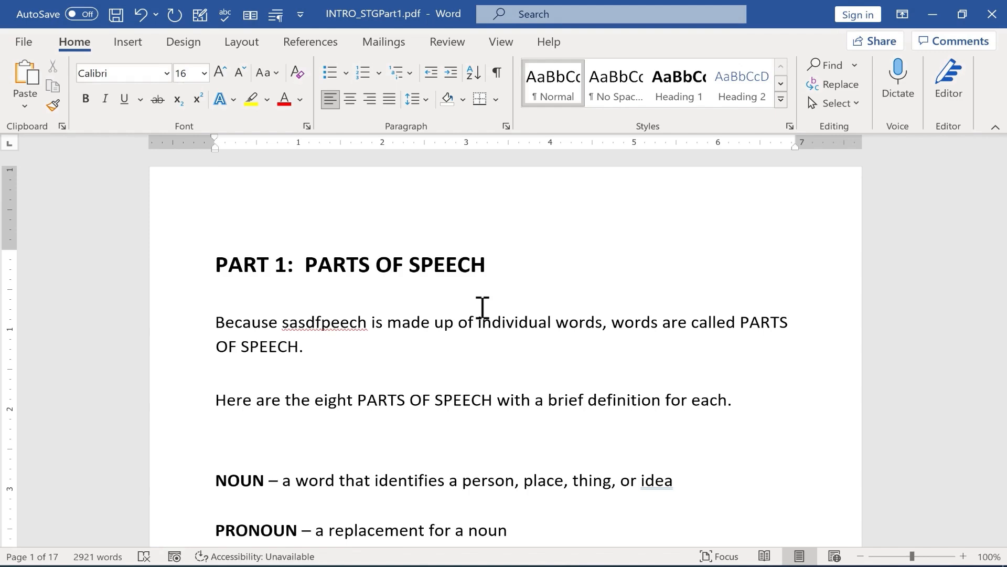
{"action": "mouse_move", "coordinate": [954, 41]}
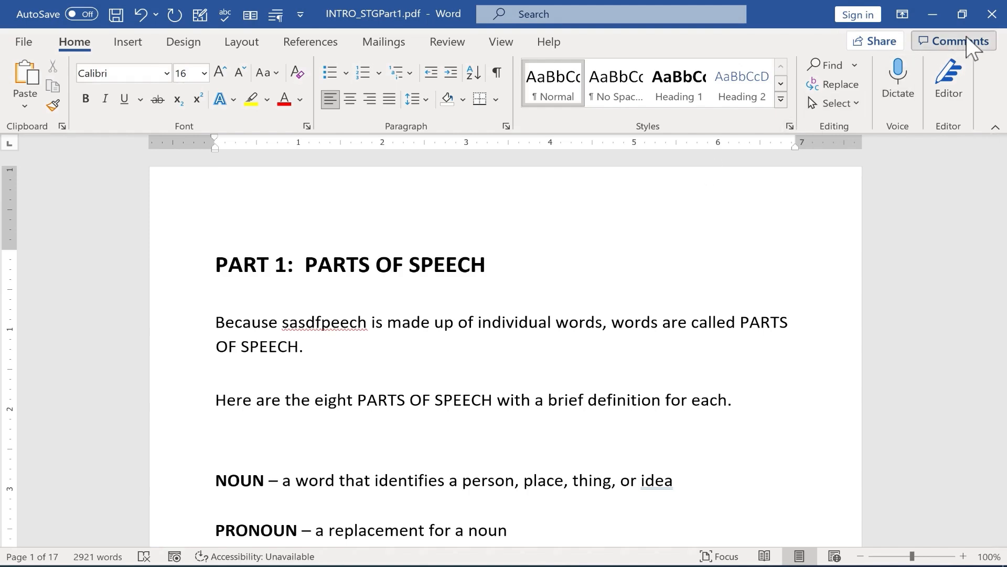